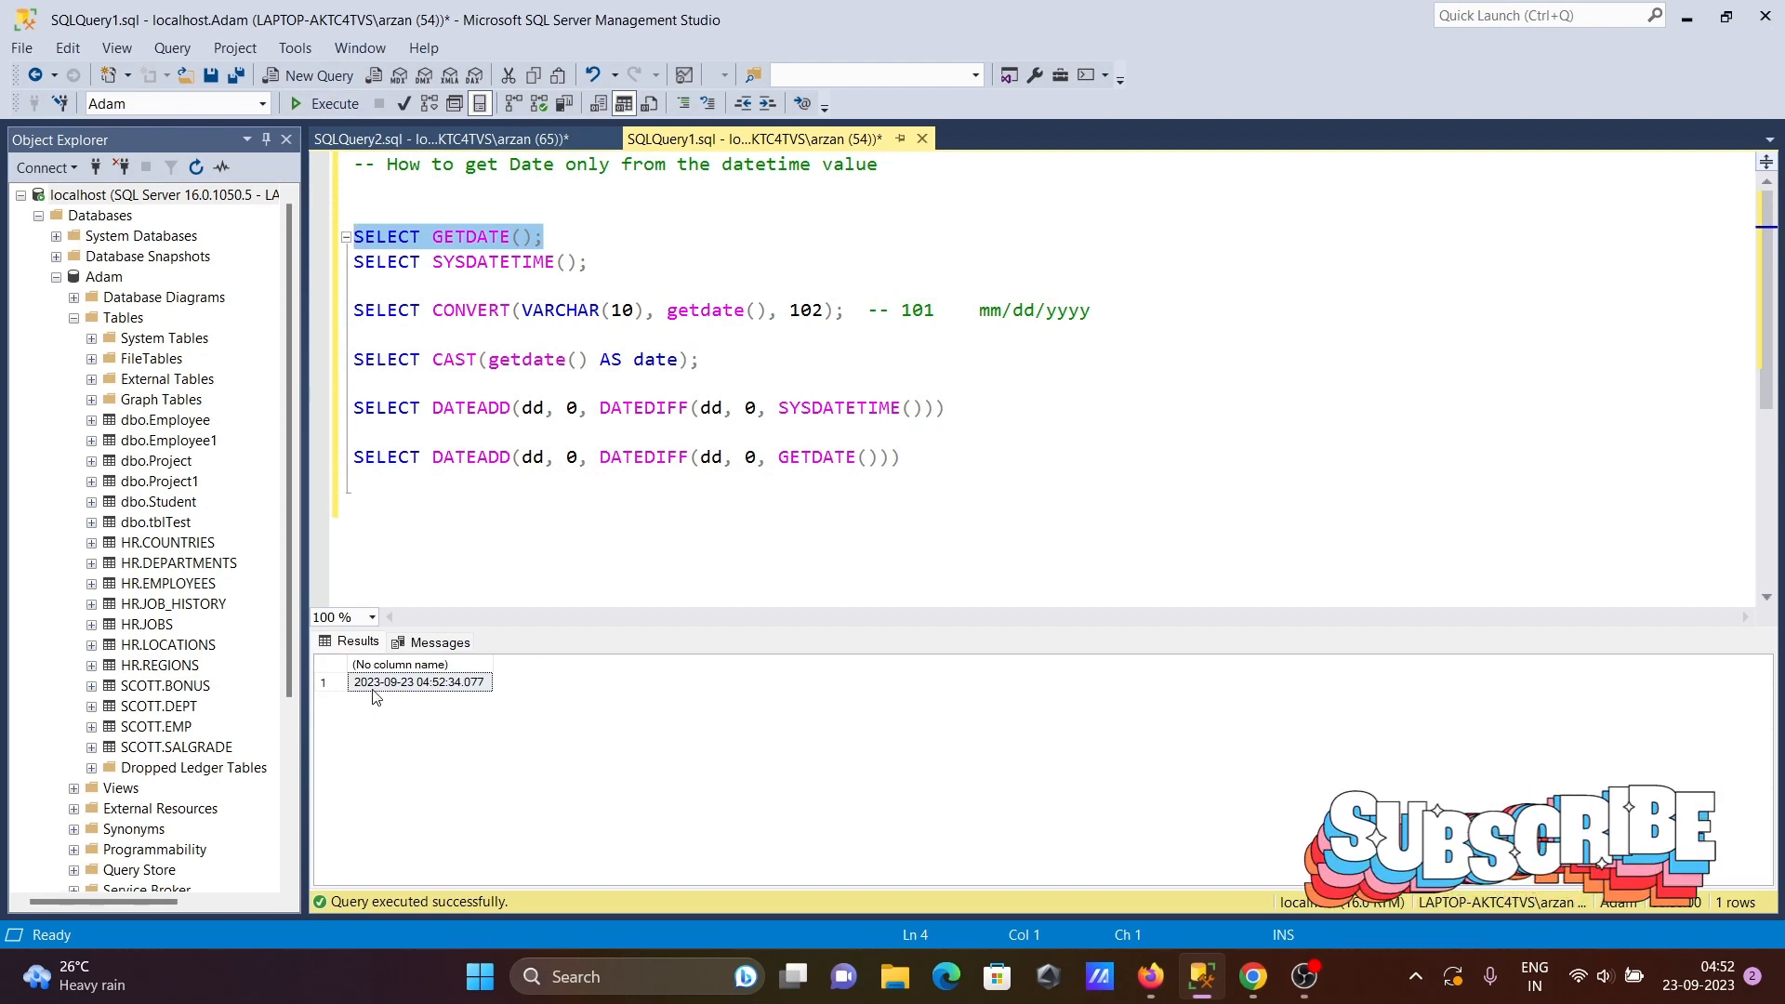
mouse_move(411, 697)
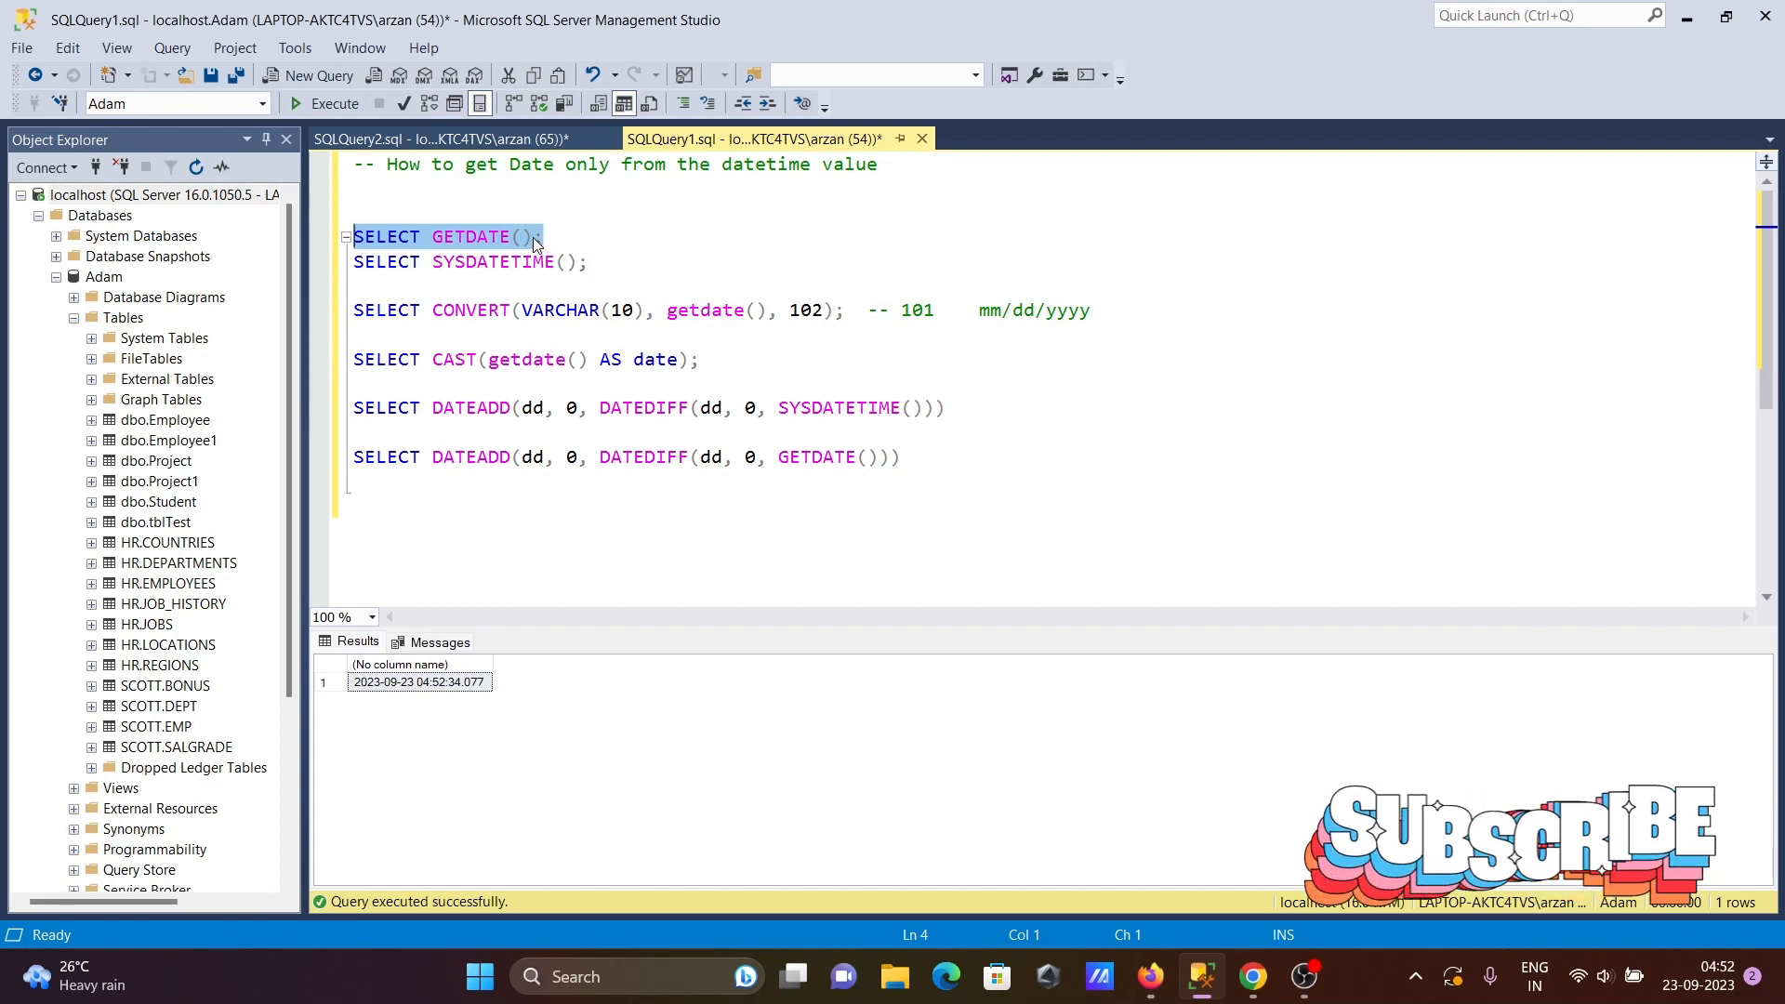
Alias SELECT GETDATE() as Date and execute it to show the timestamp under Date.
text(as ;)
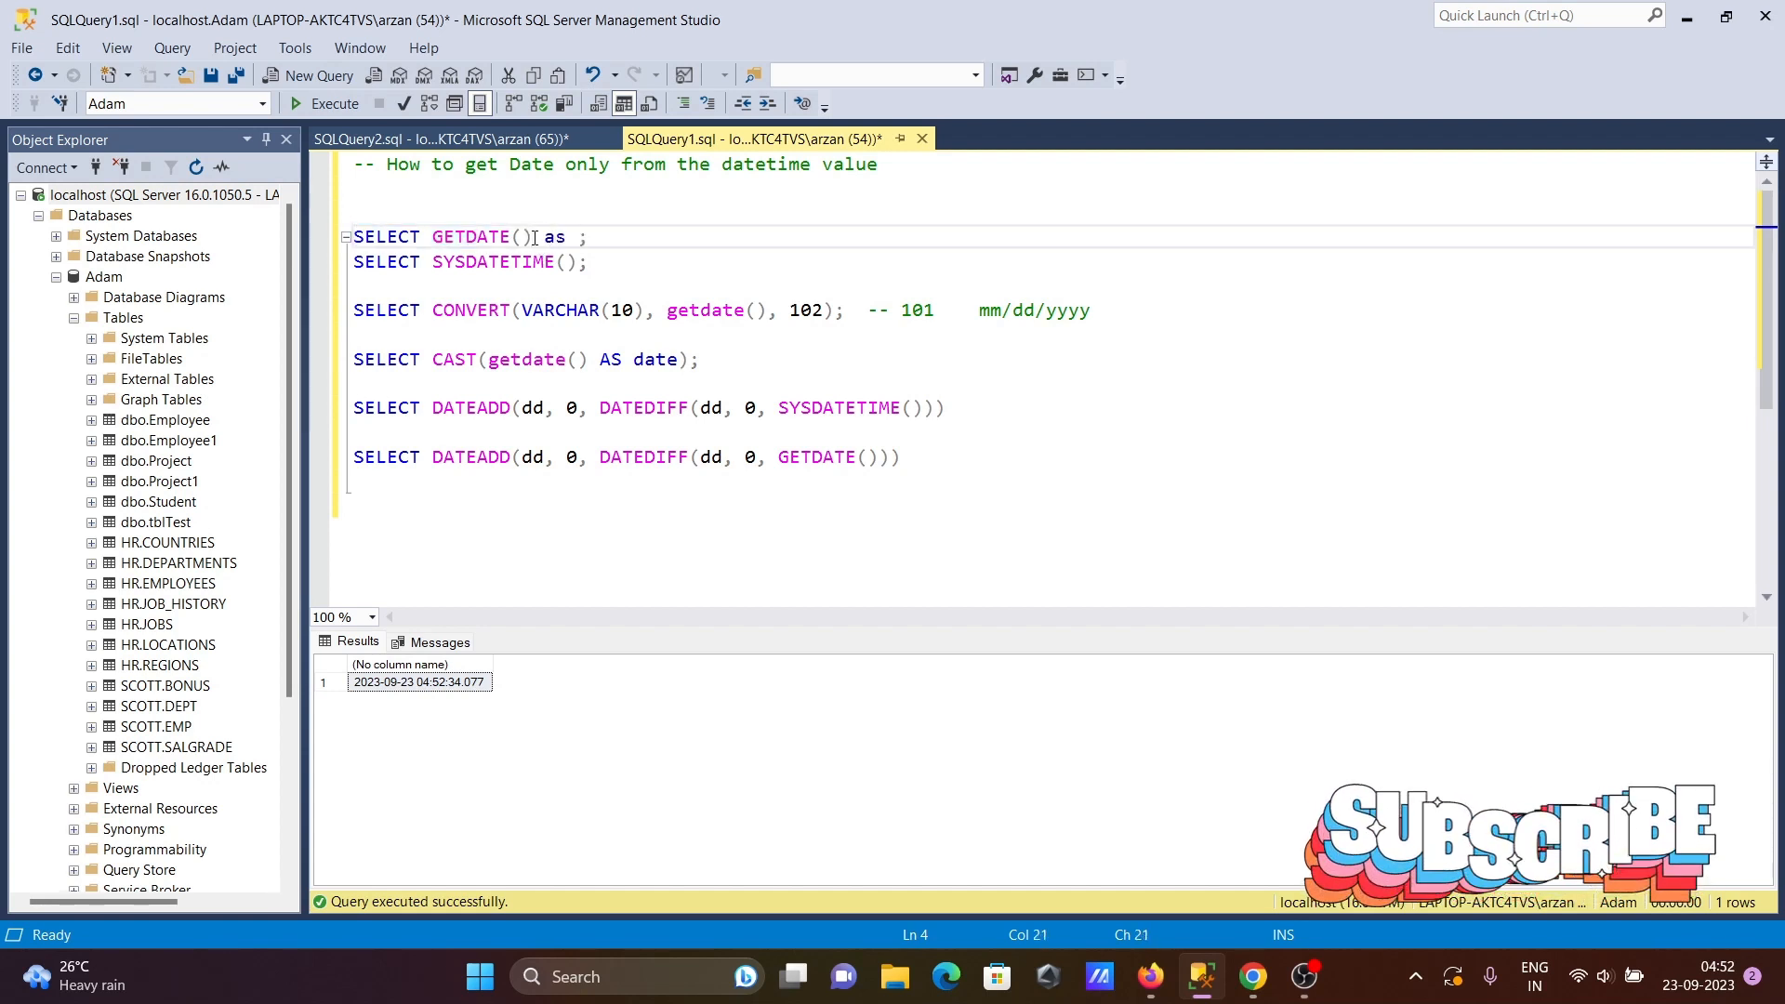
text(Date)
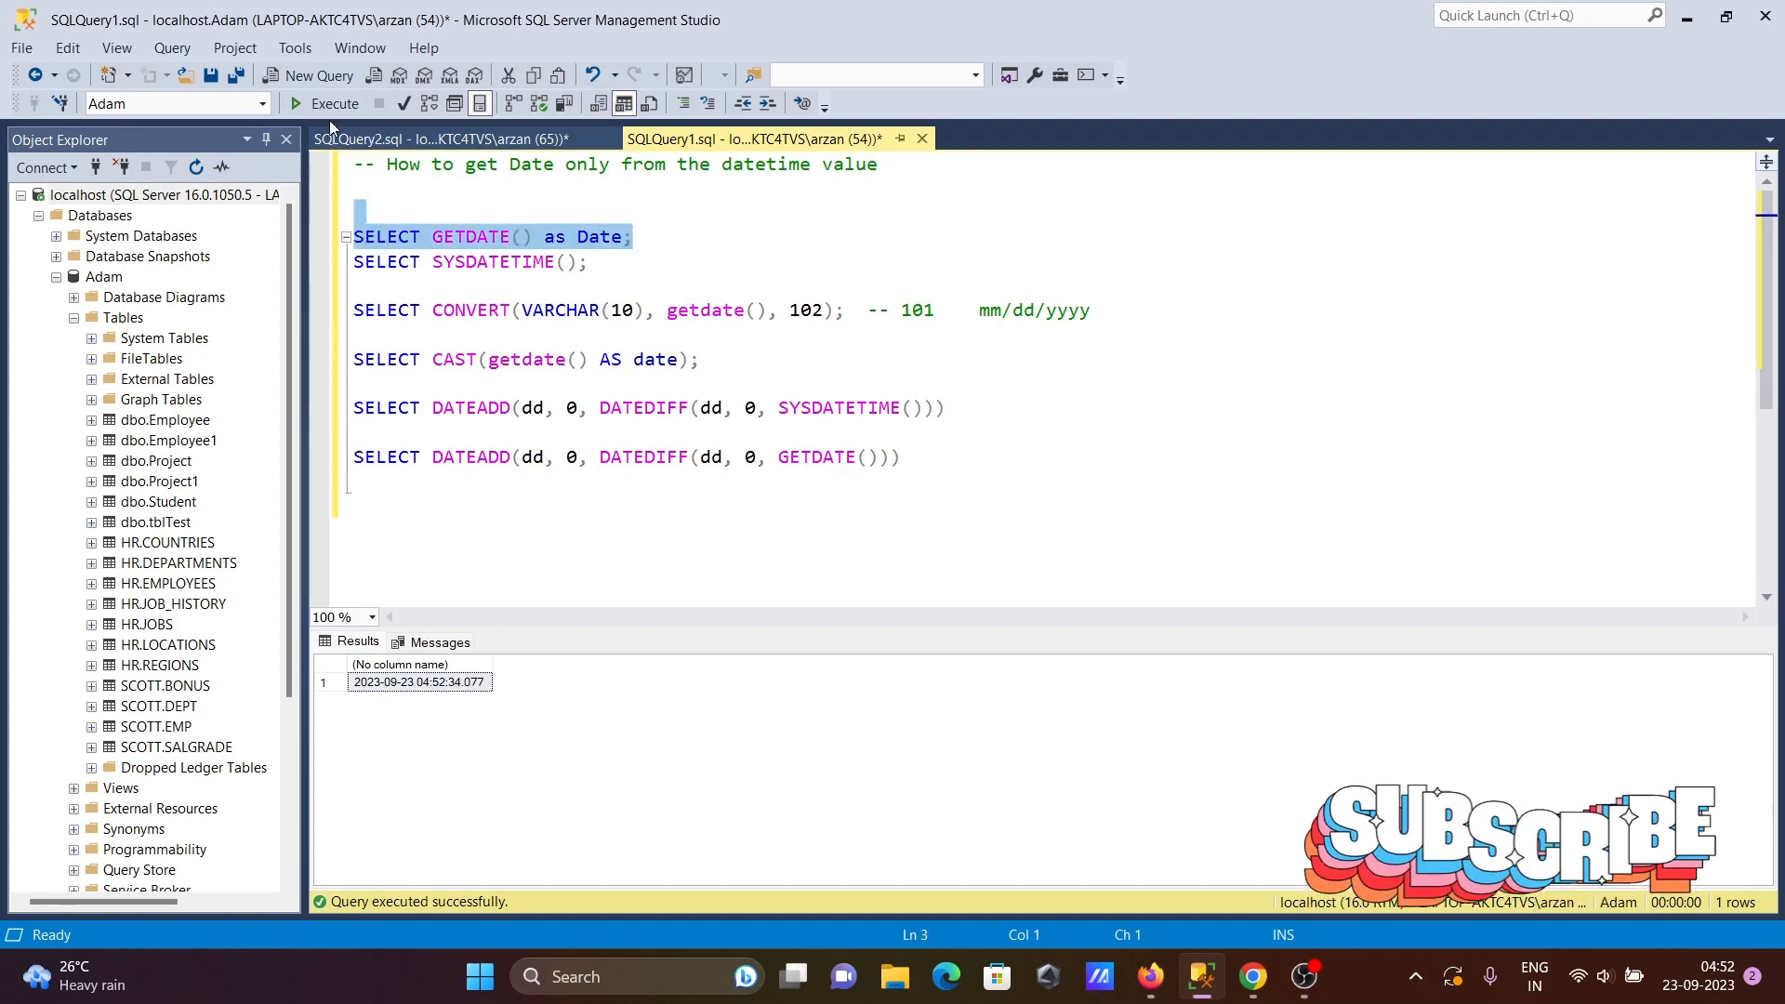
click(296, 76)
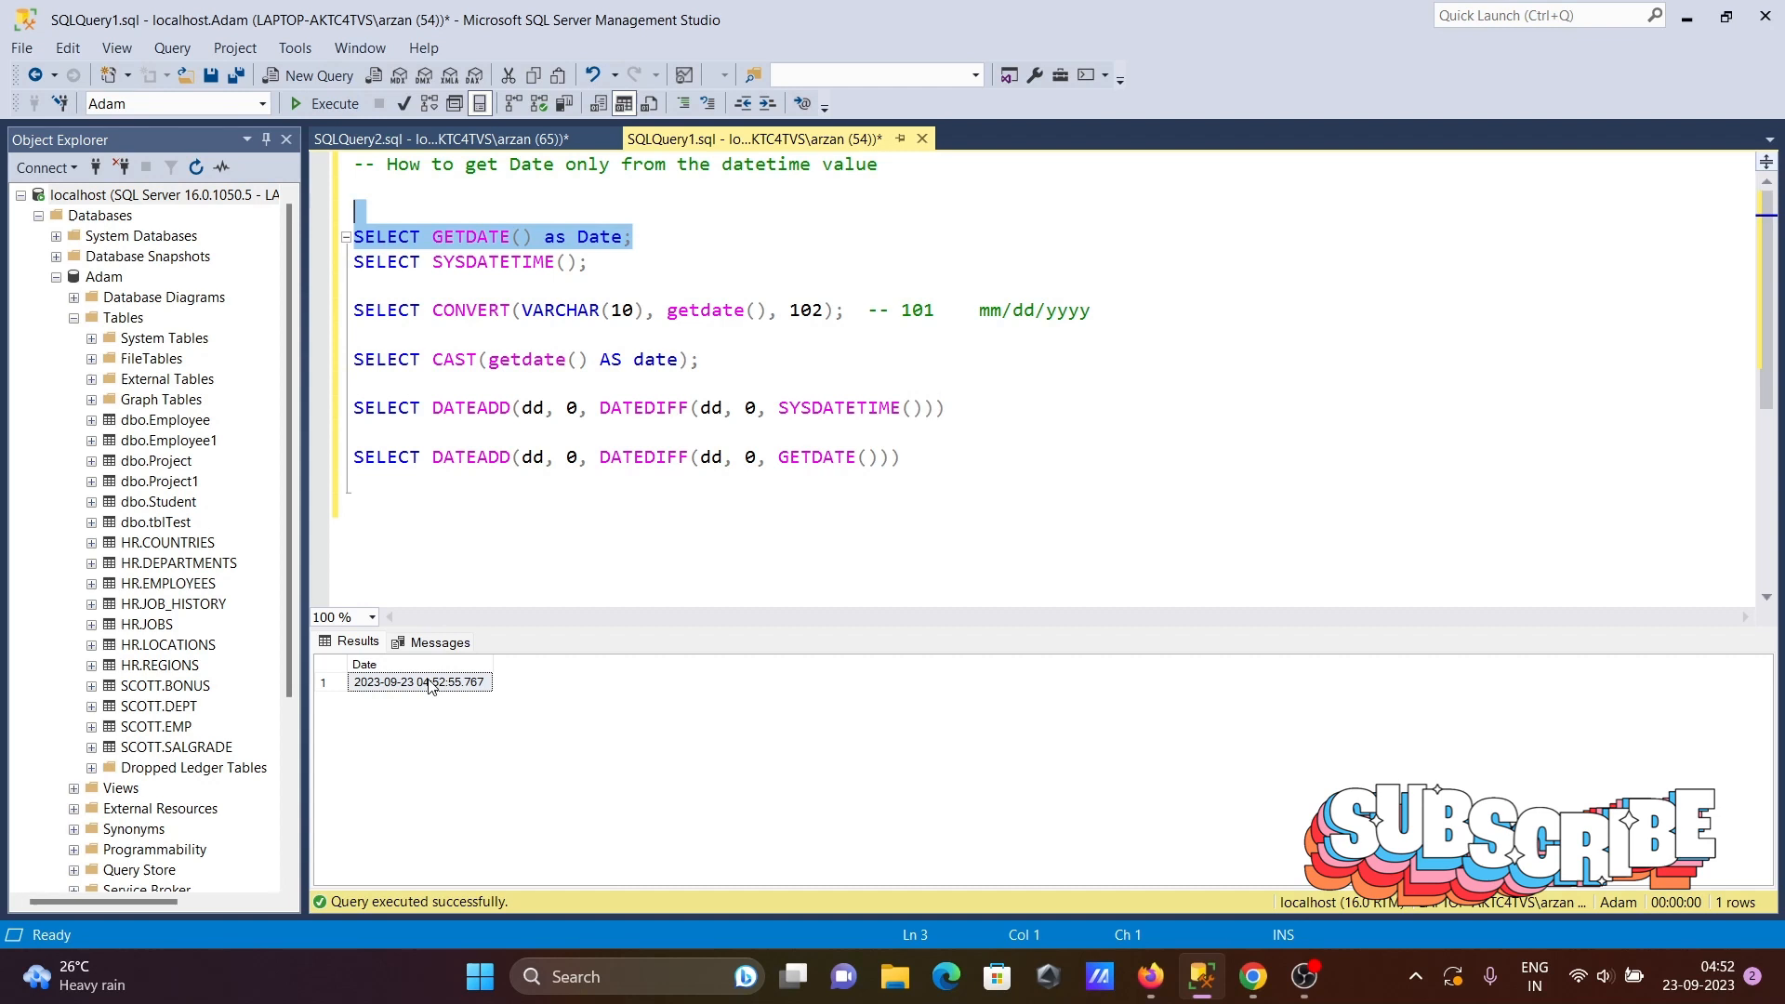
mouse_move(445, 714)
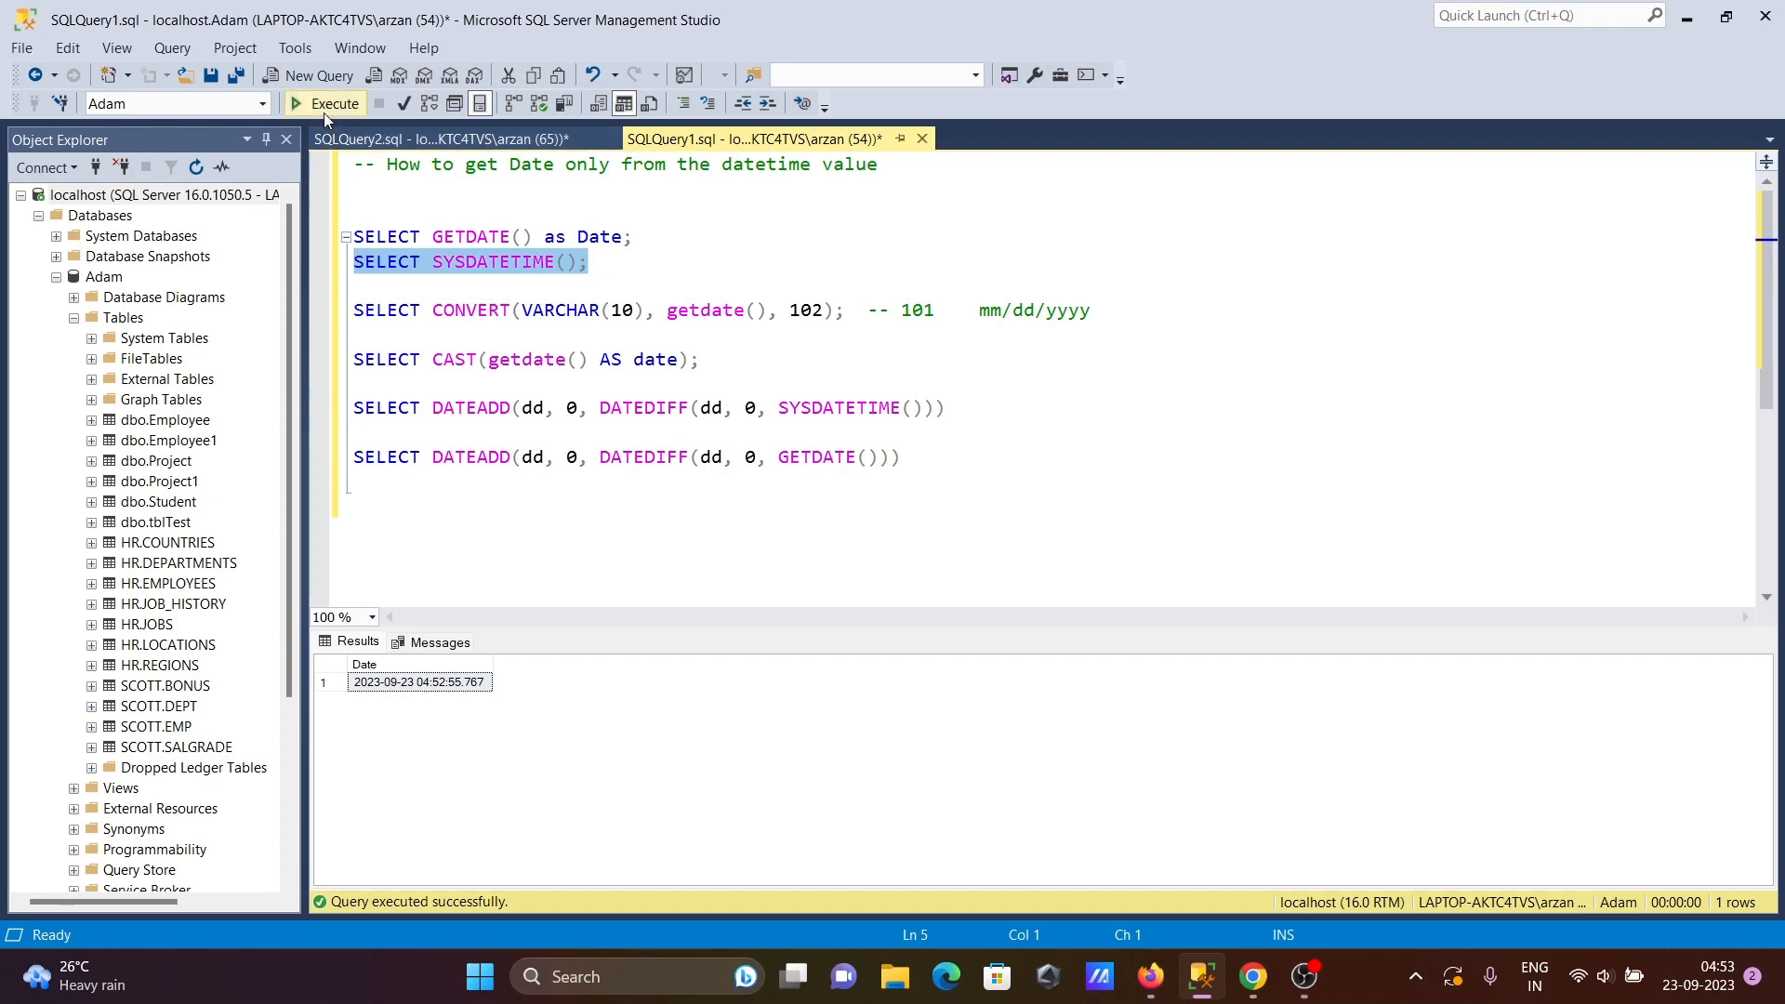
Execute SELECT SYSDATETIME() to return the timestamp with seven-digit fractional seconds.
click(295, 103)
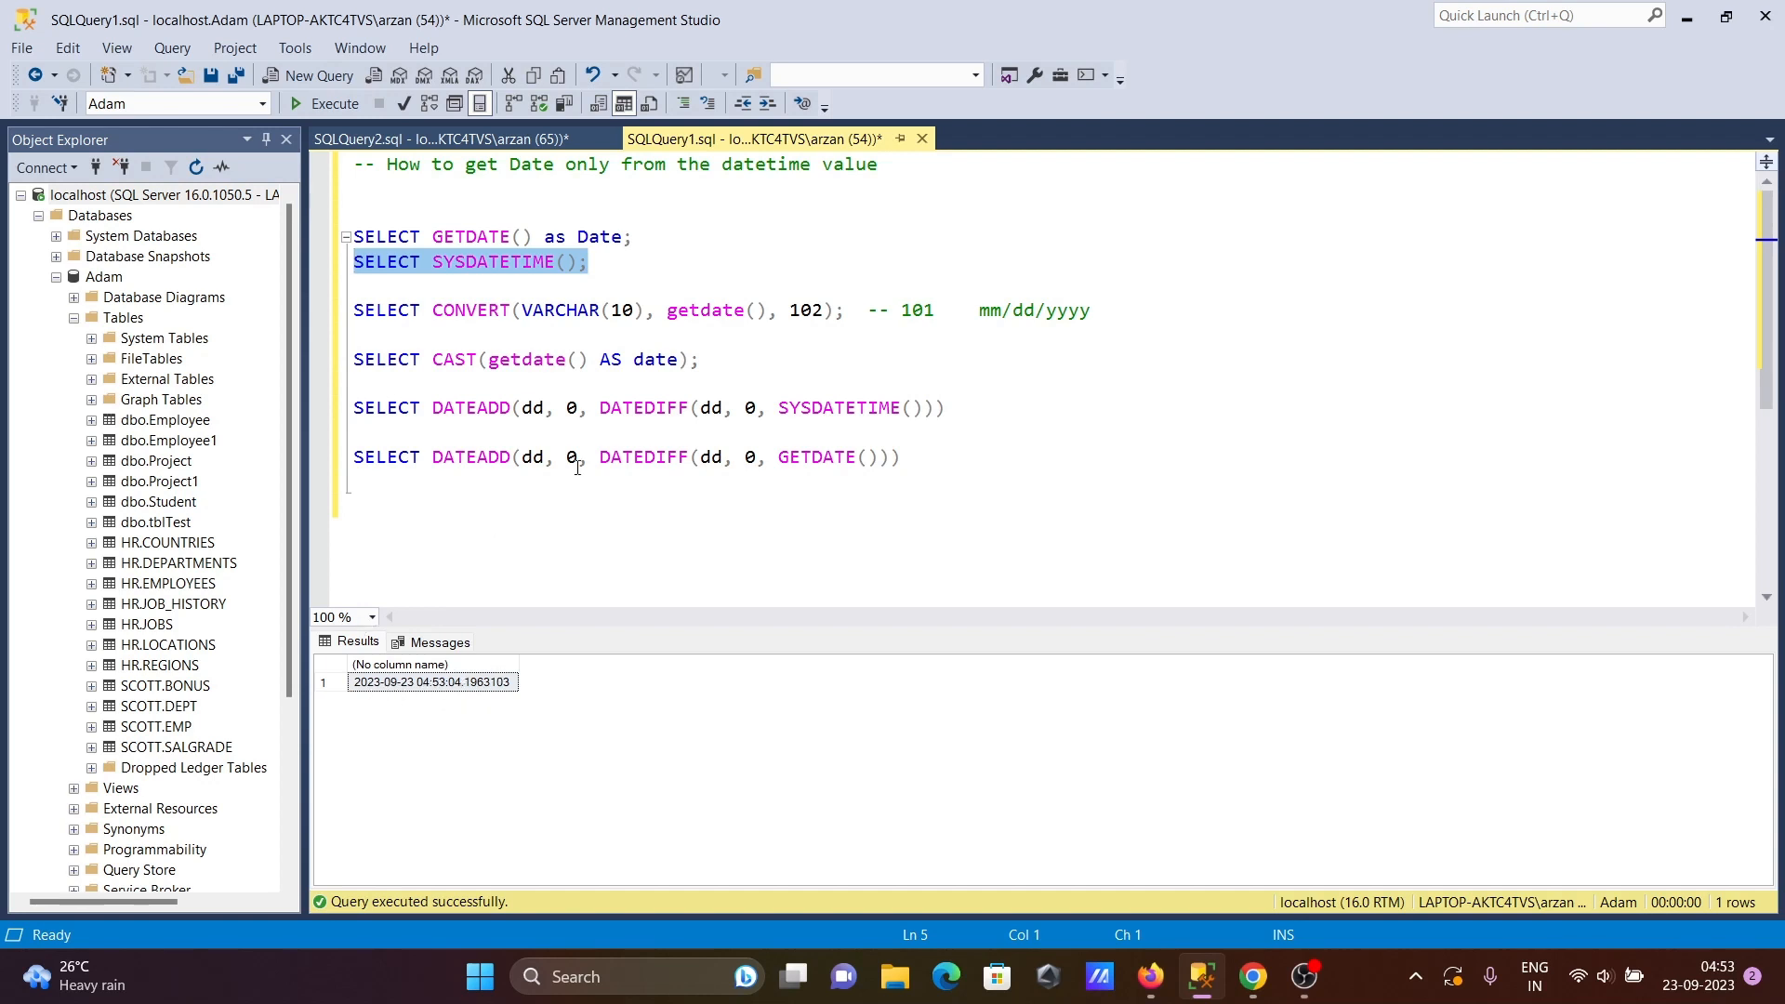
mouse_move(510, 735)
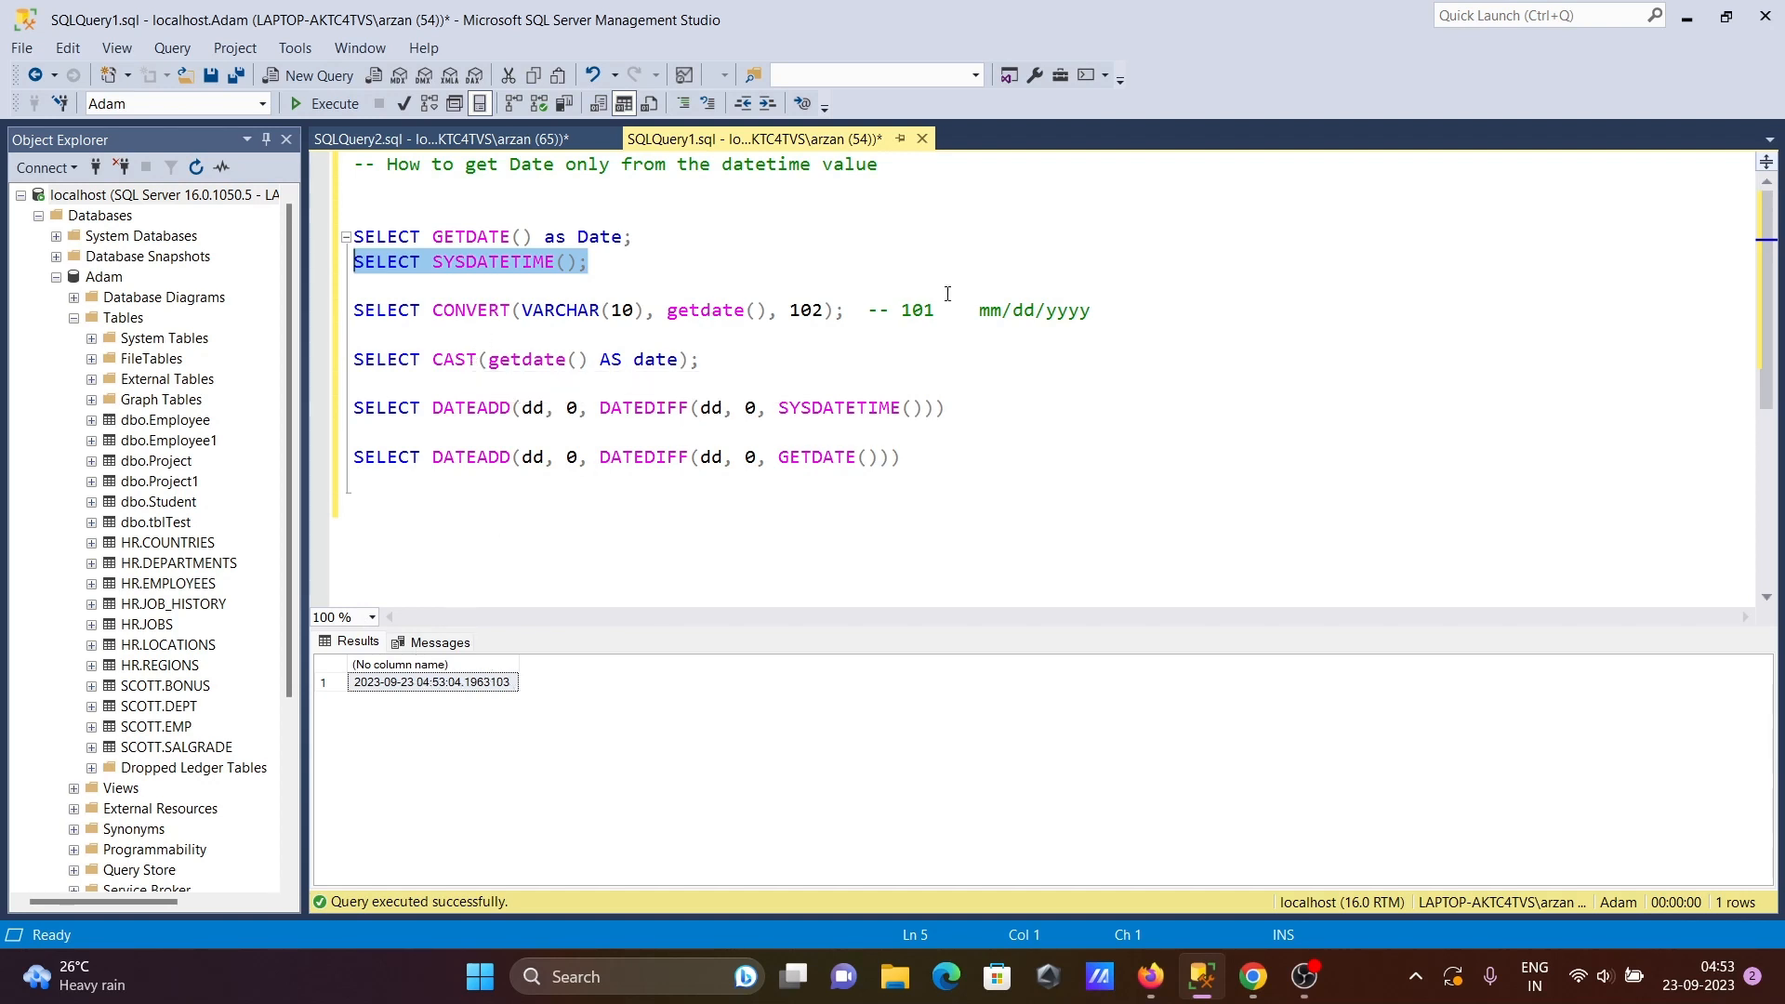
mouse_move(1098, 307)
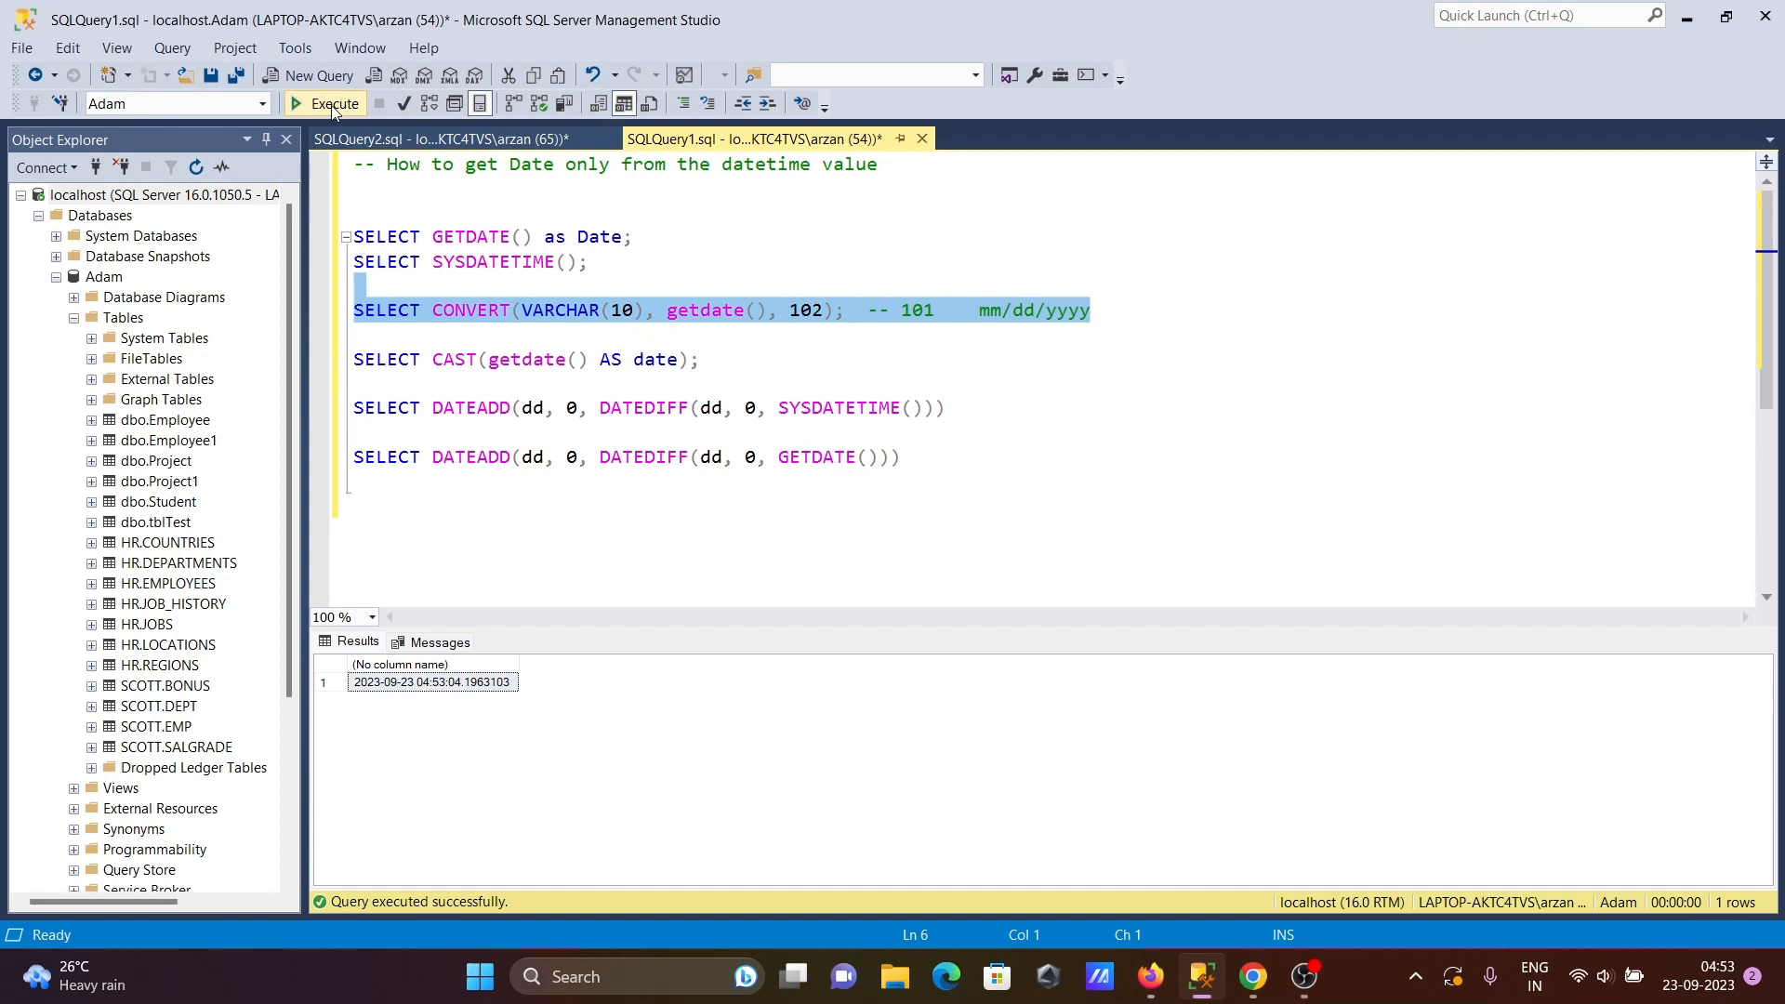
Run CONVERT with style 102 (2023.09.23), then switch to style 101 for 09/23/2023.
click(332, 102)
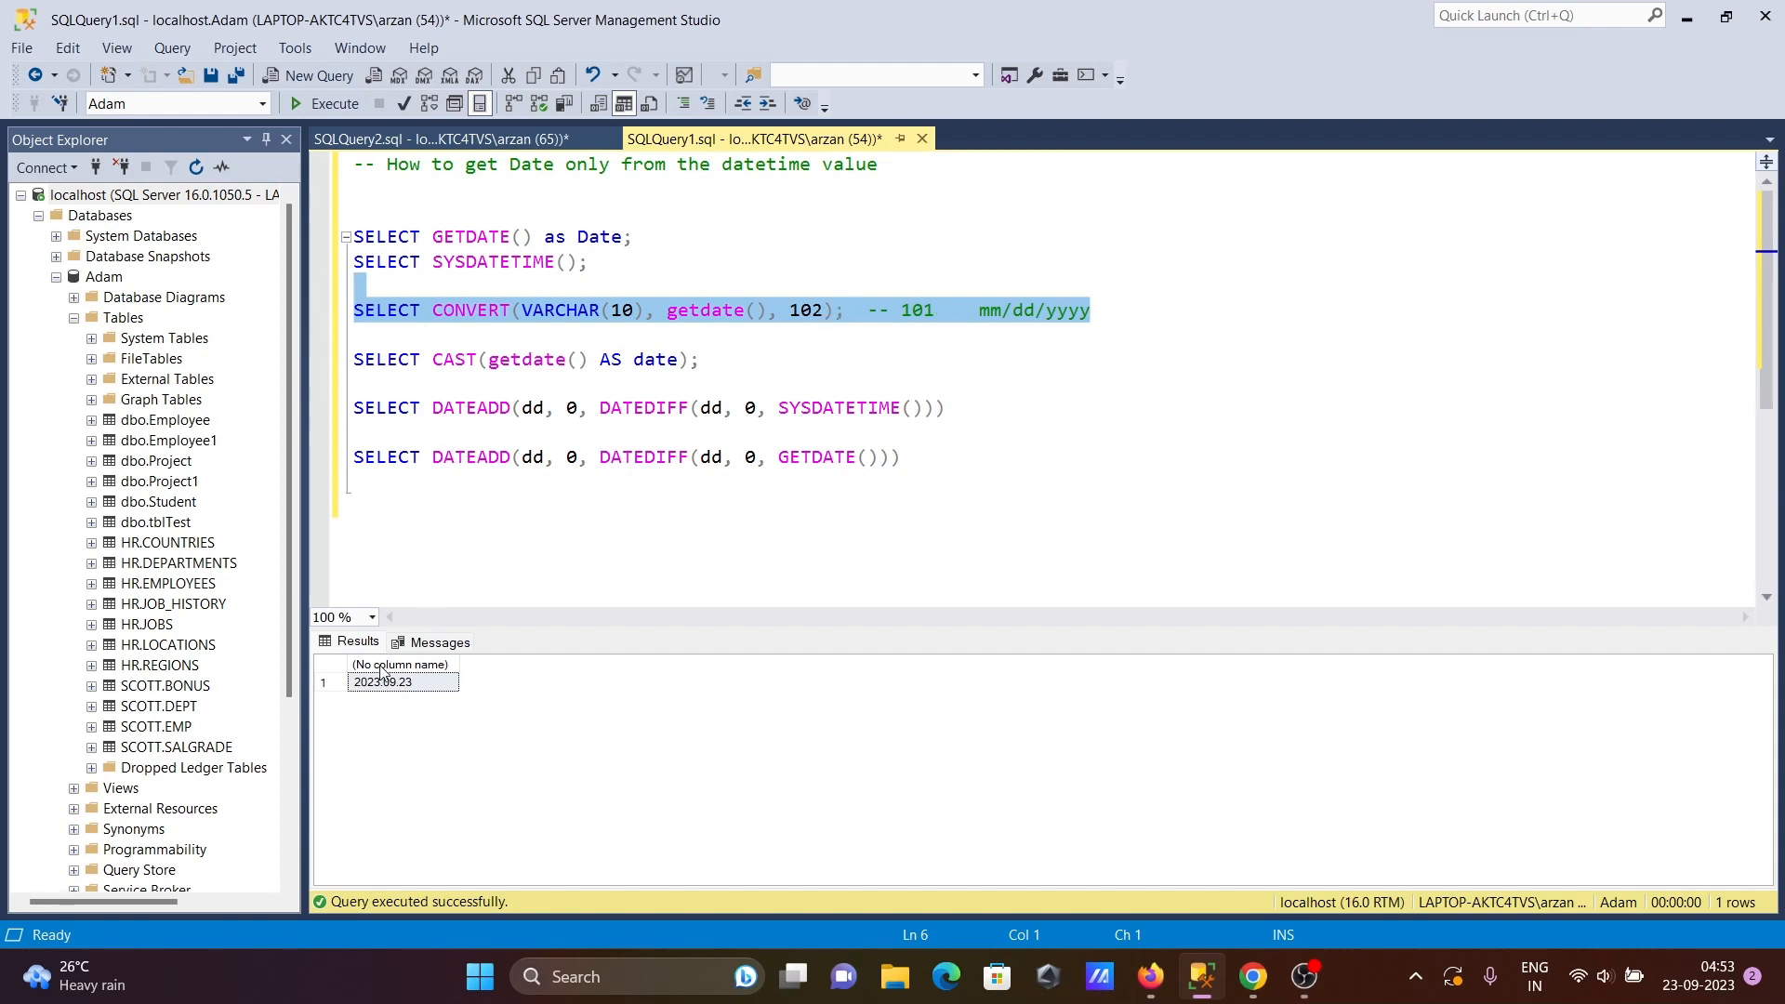
mouse_move(392, 700)
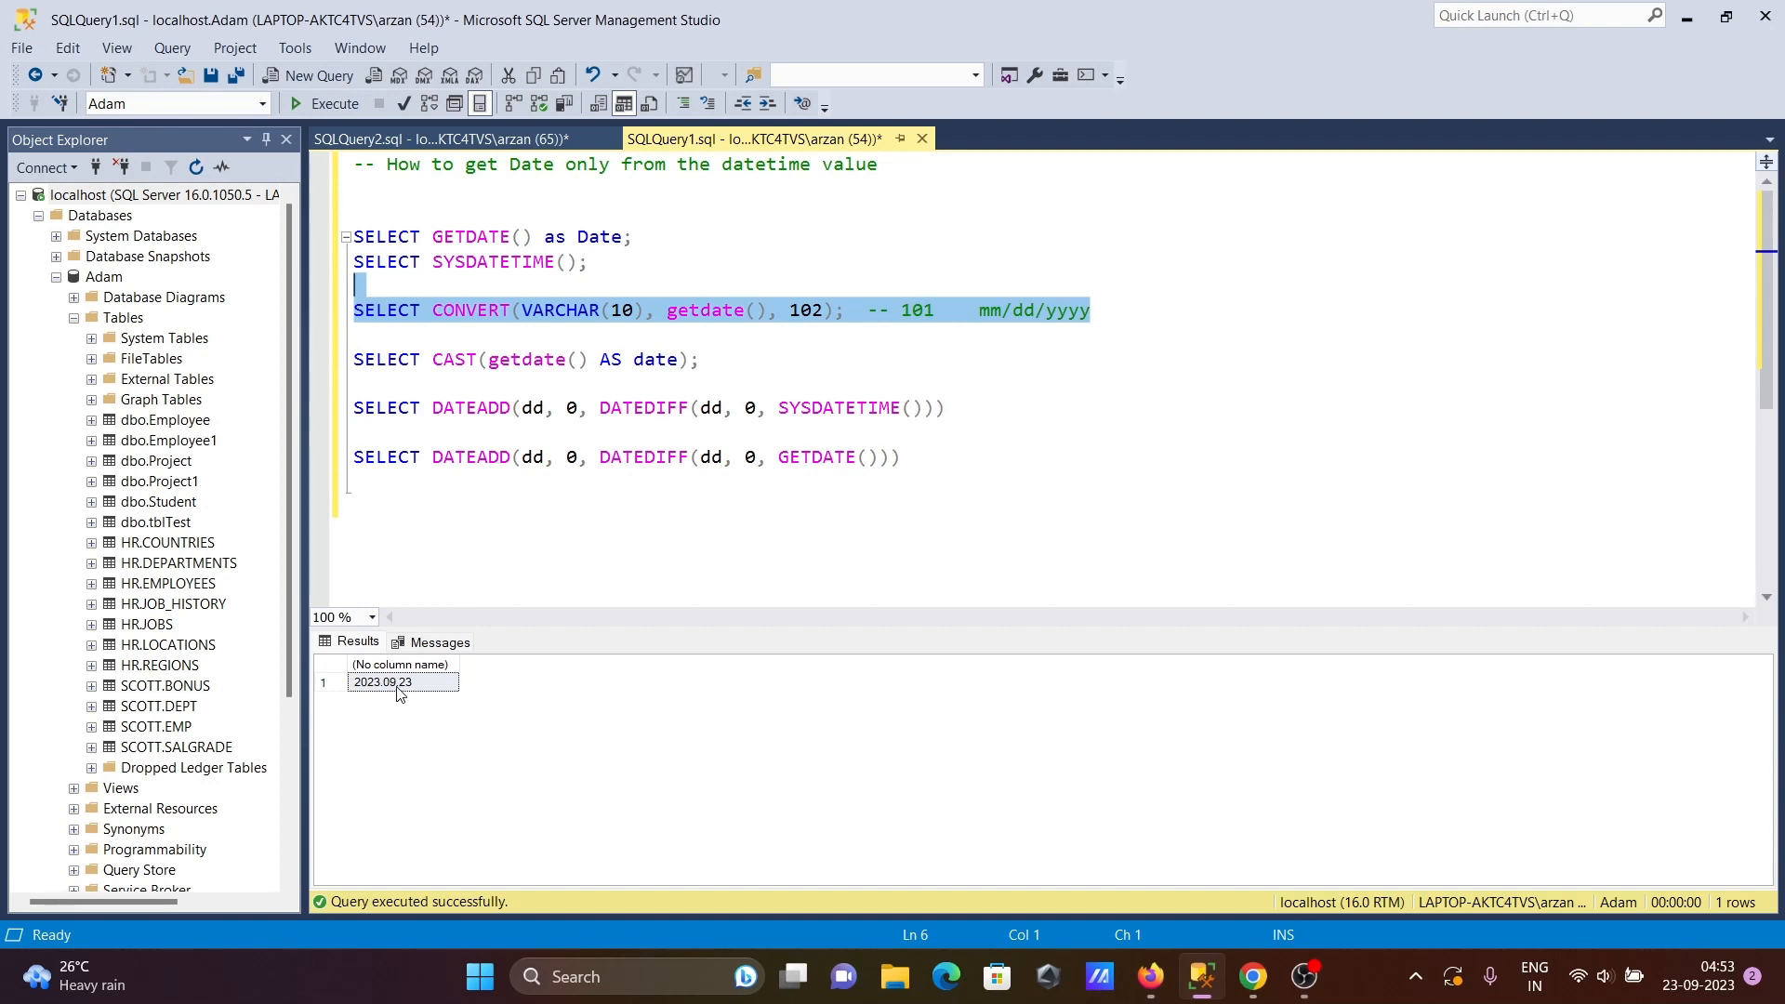
mouse_move(405, 693)
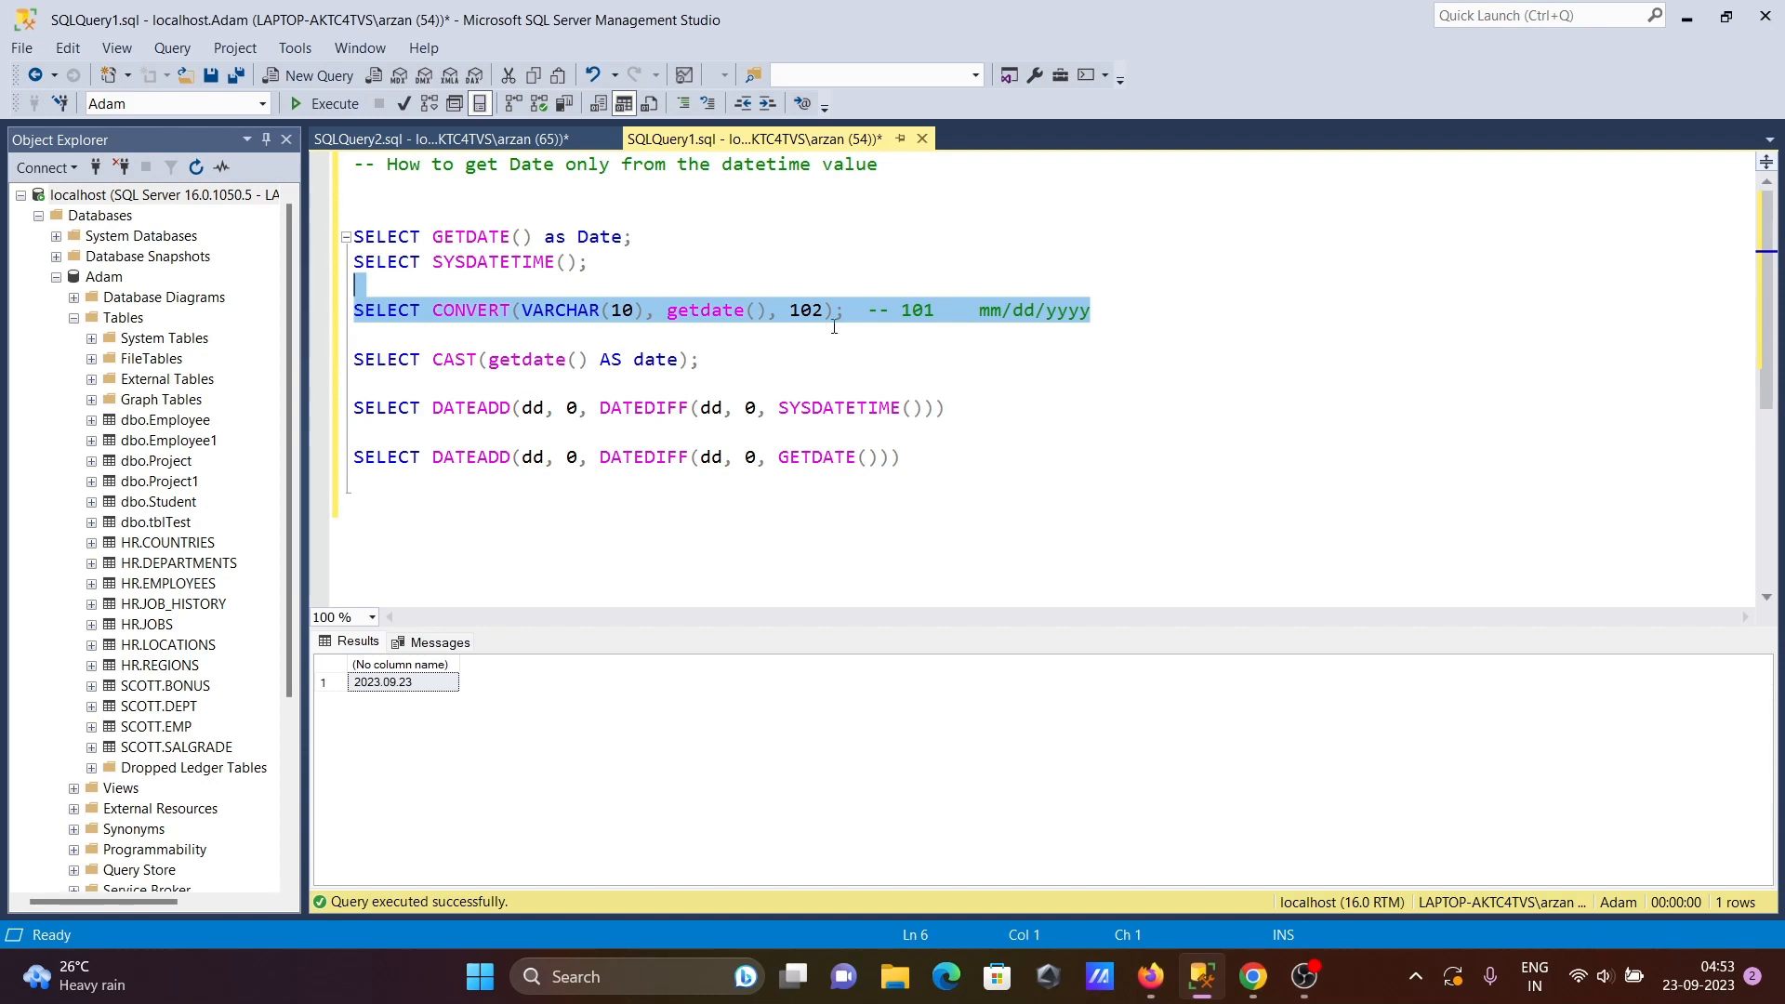
click(822, 309)
text(1)
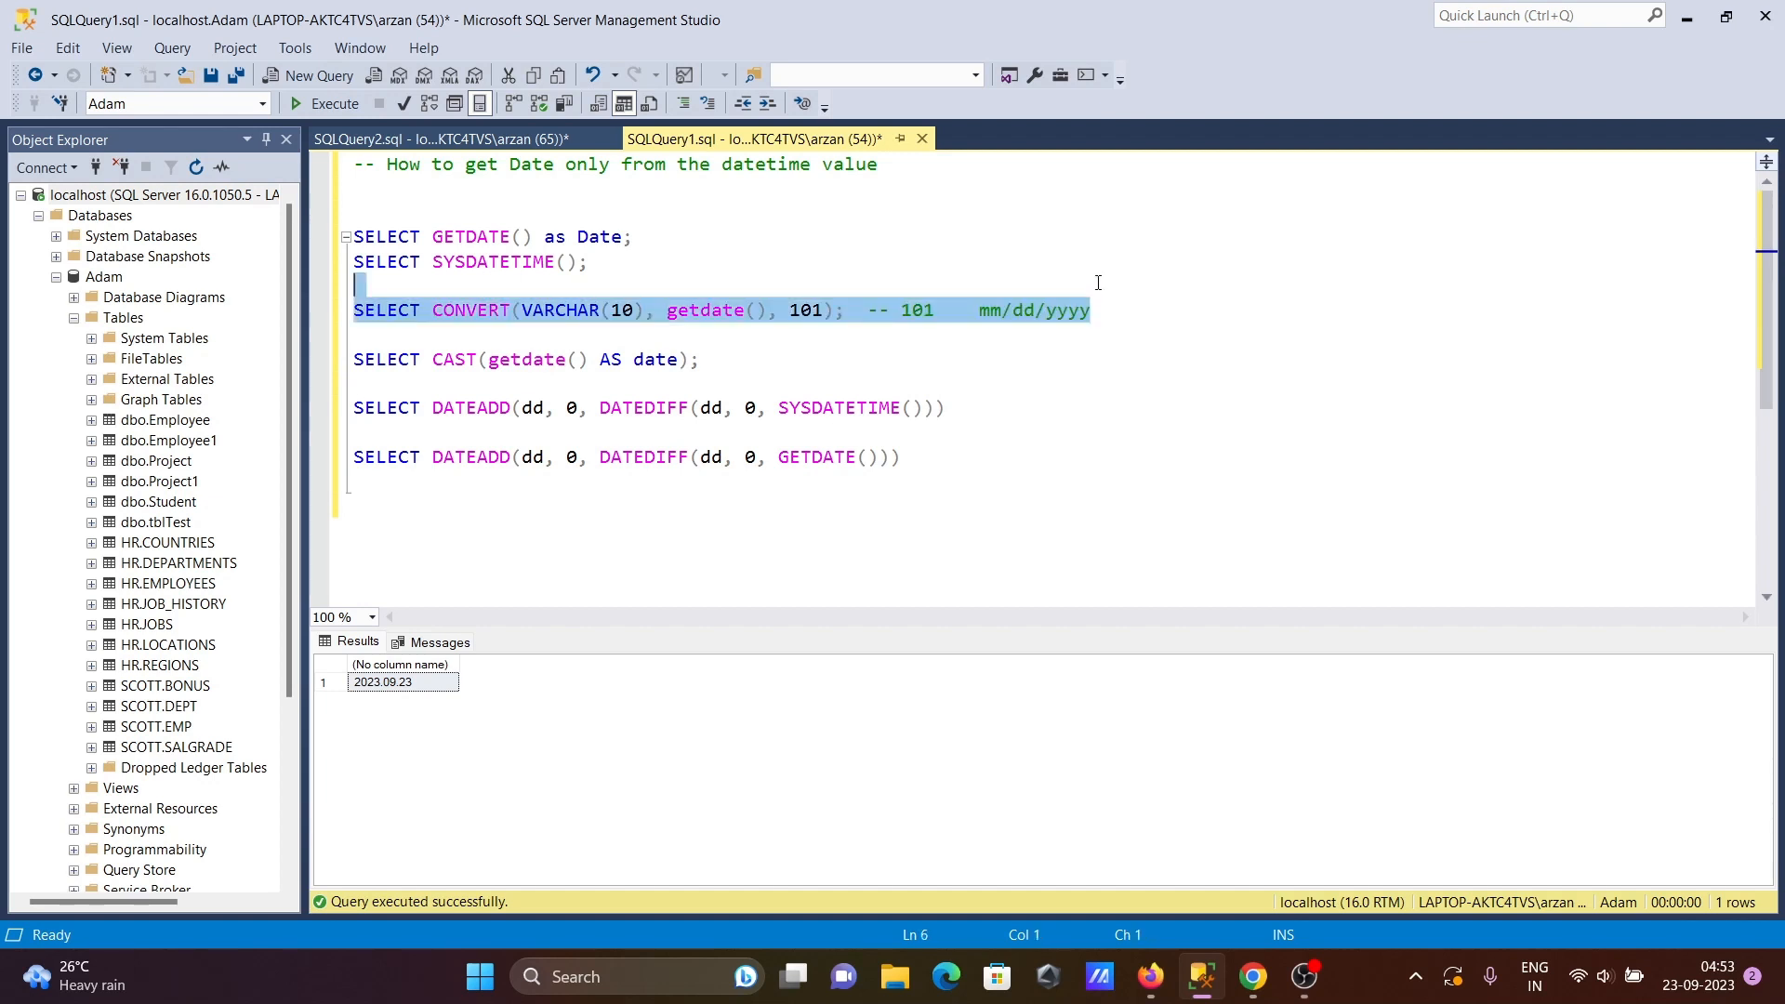
click(330, 103)
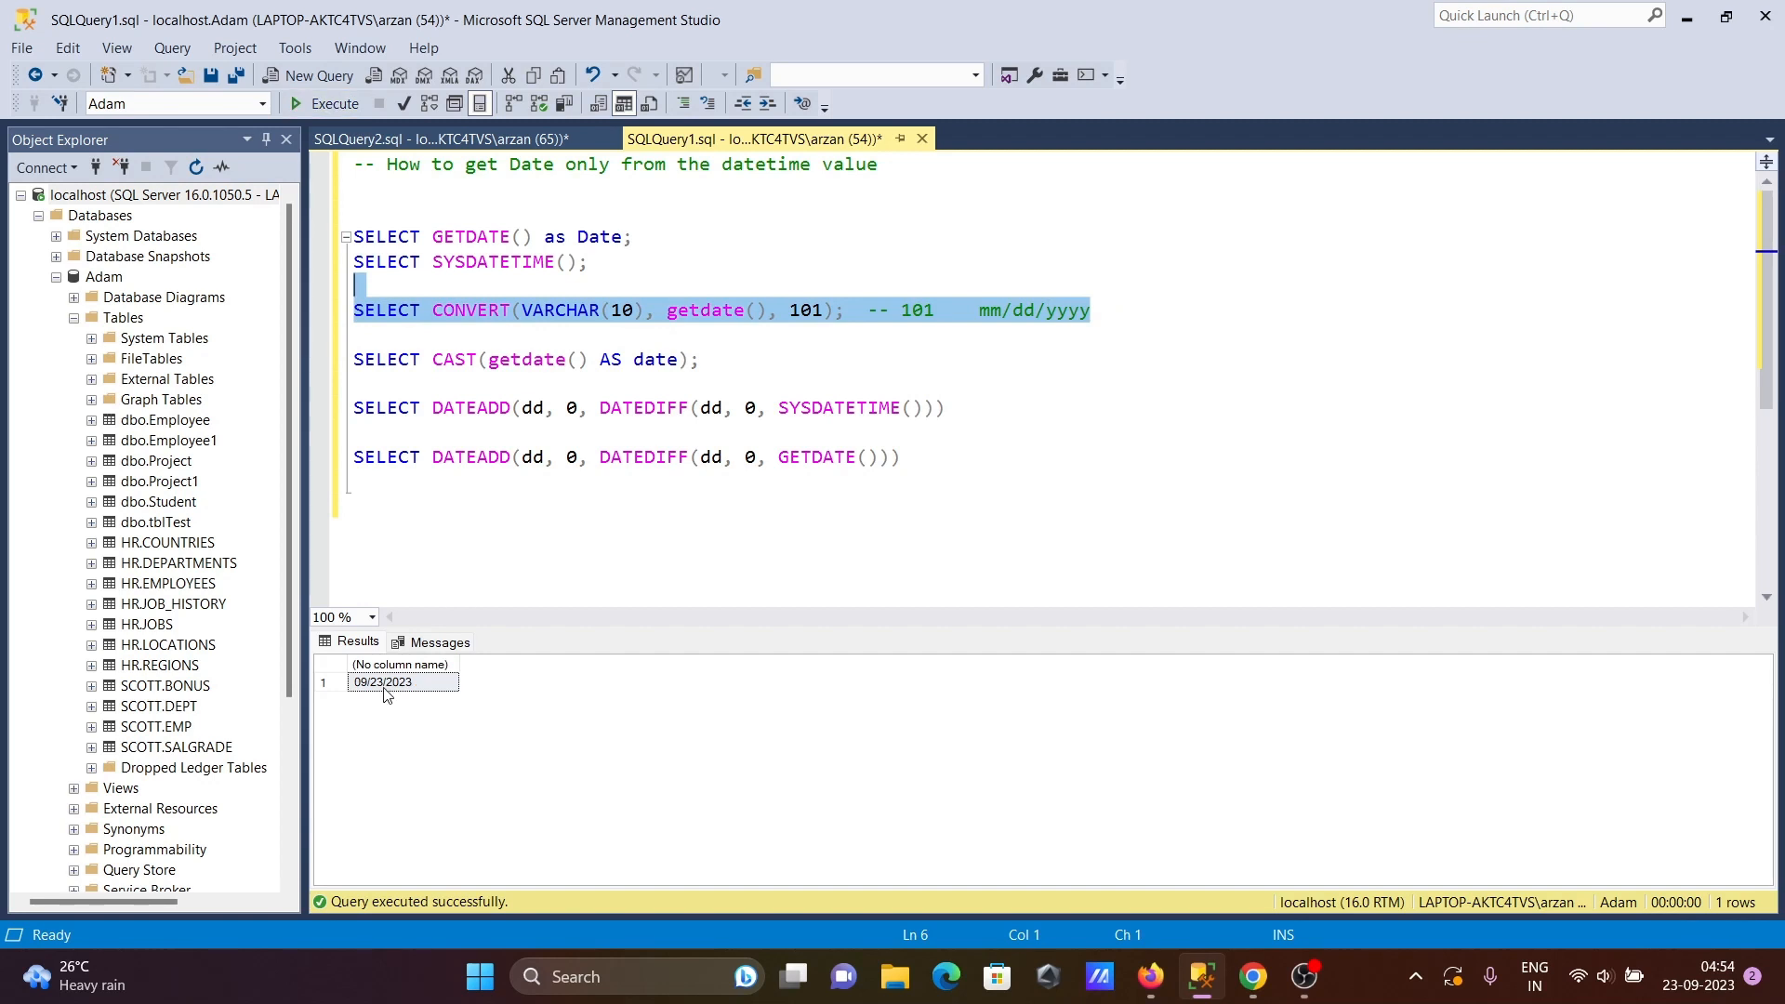
mouse_move(404, 695)
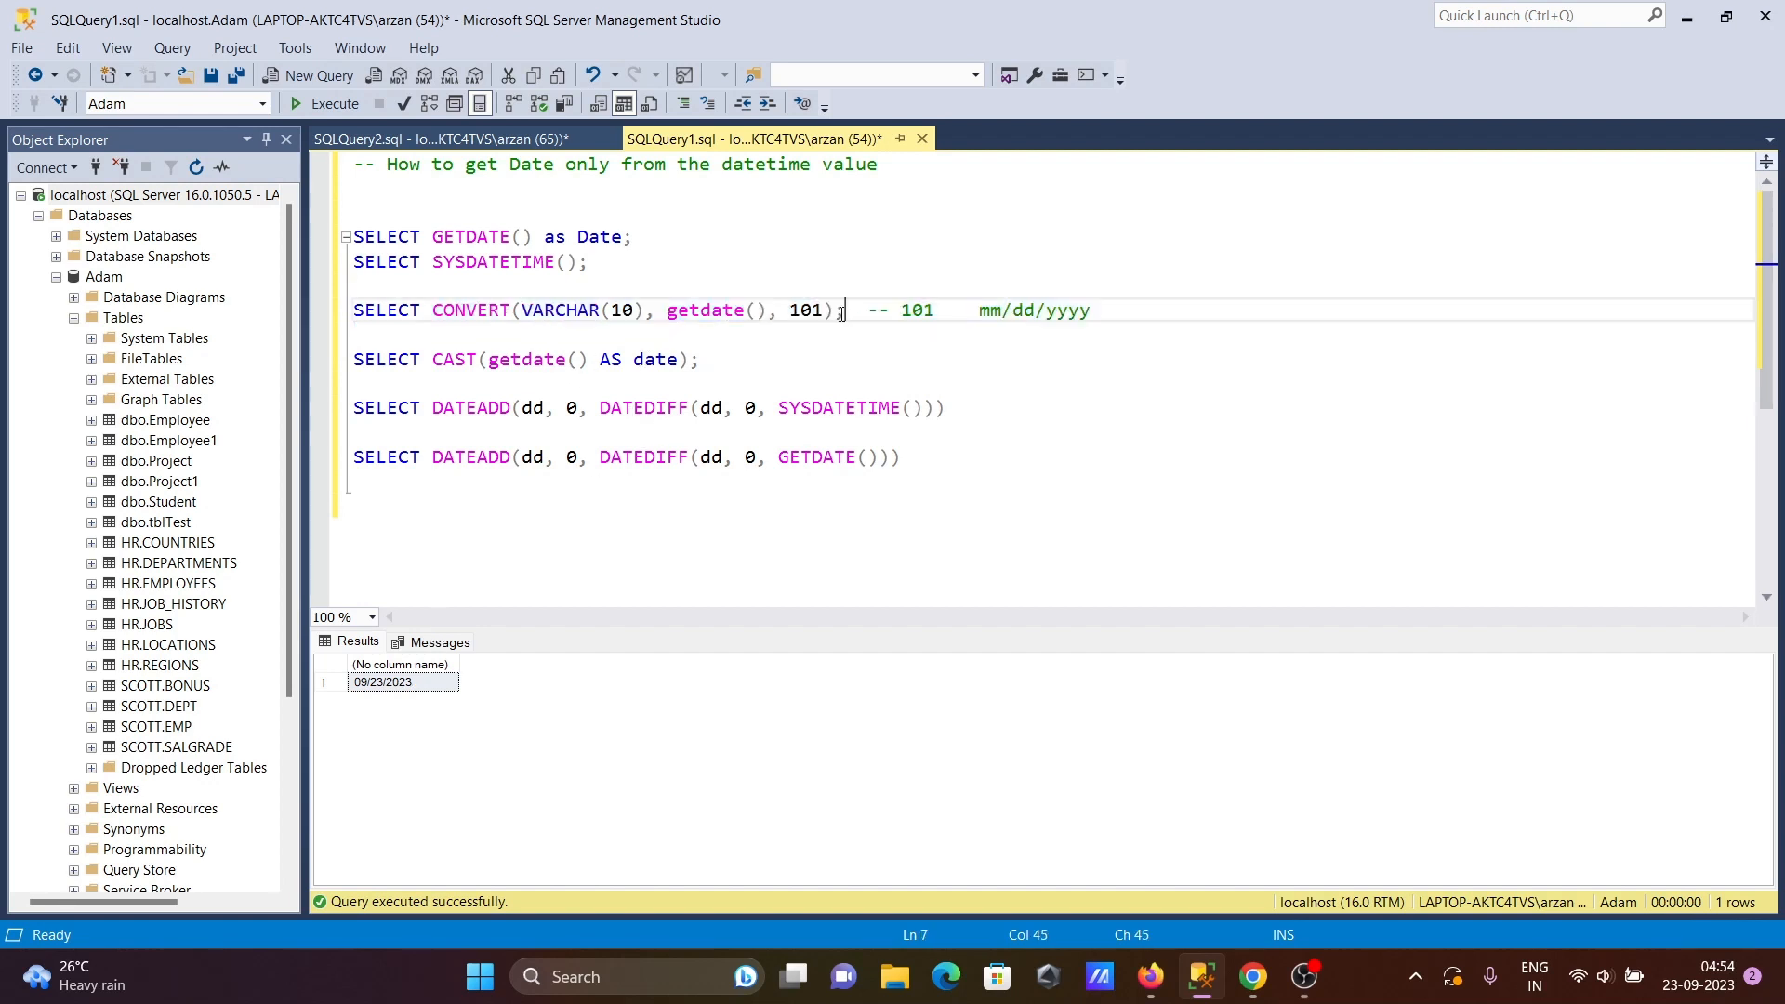
Add 'as Date' after the CONVERT expression and rerun it.
text(as Date)
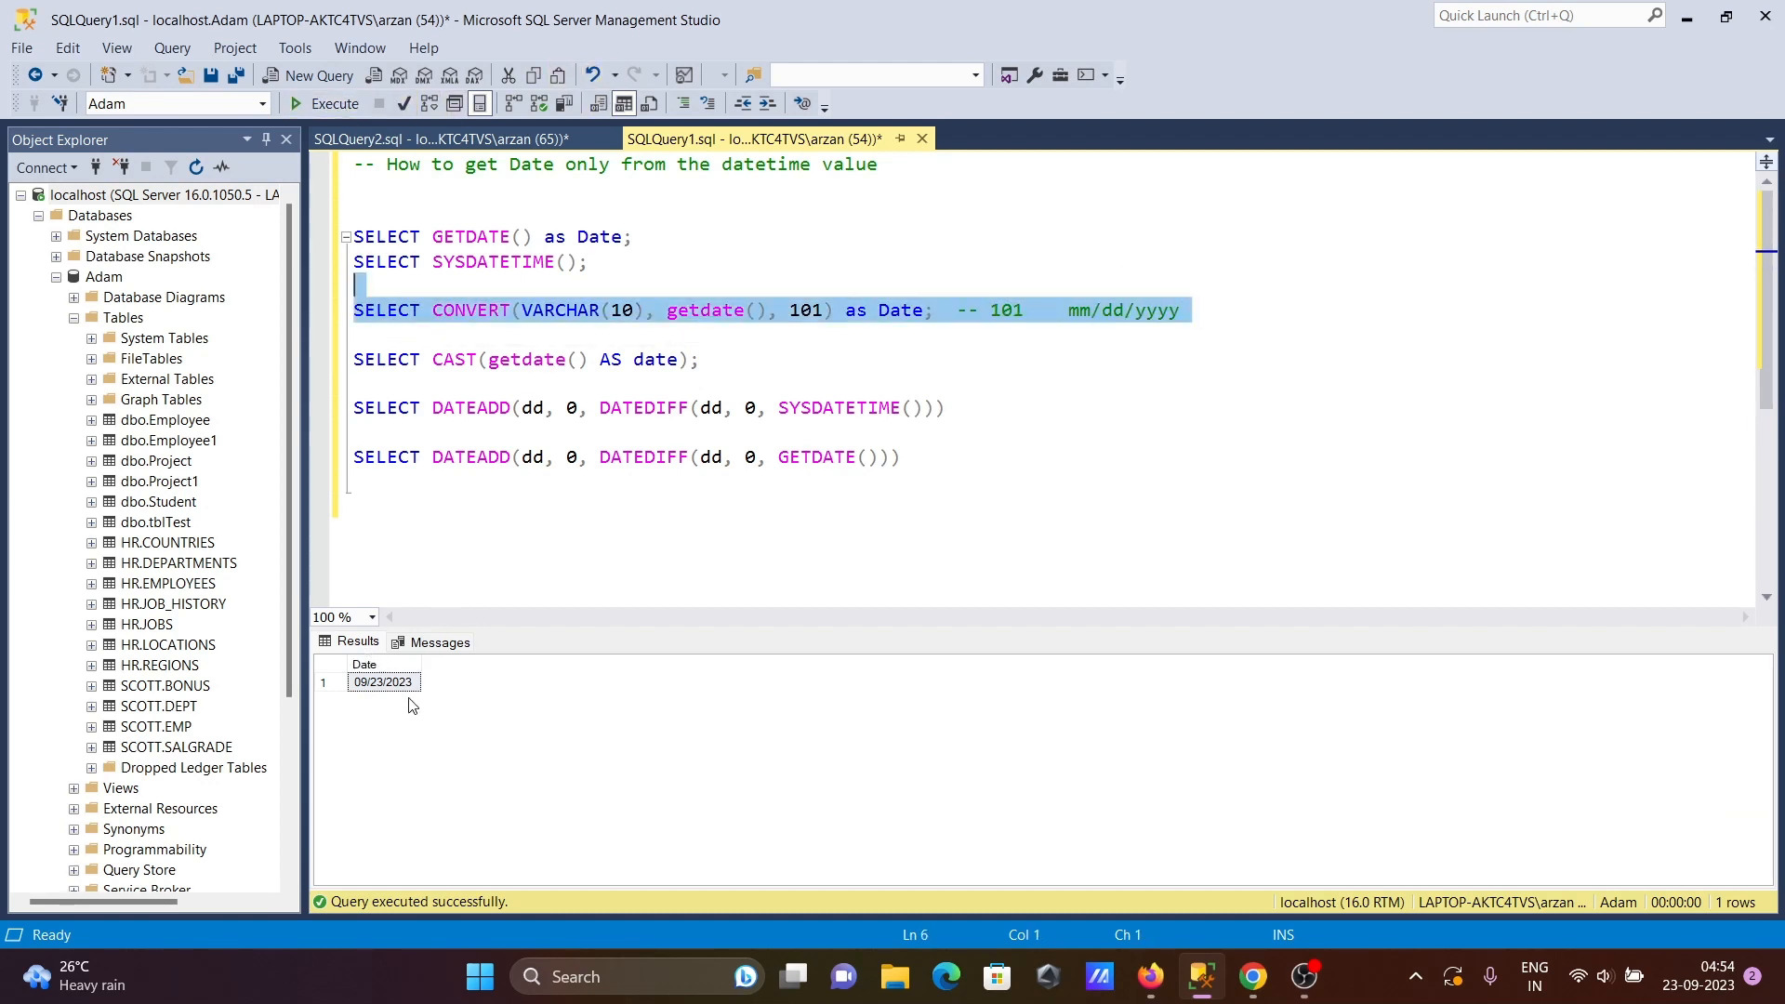
mouse_move(706, 345)
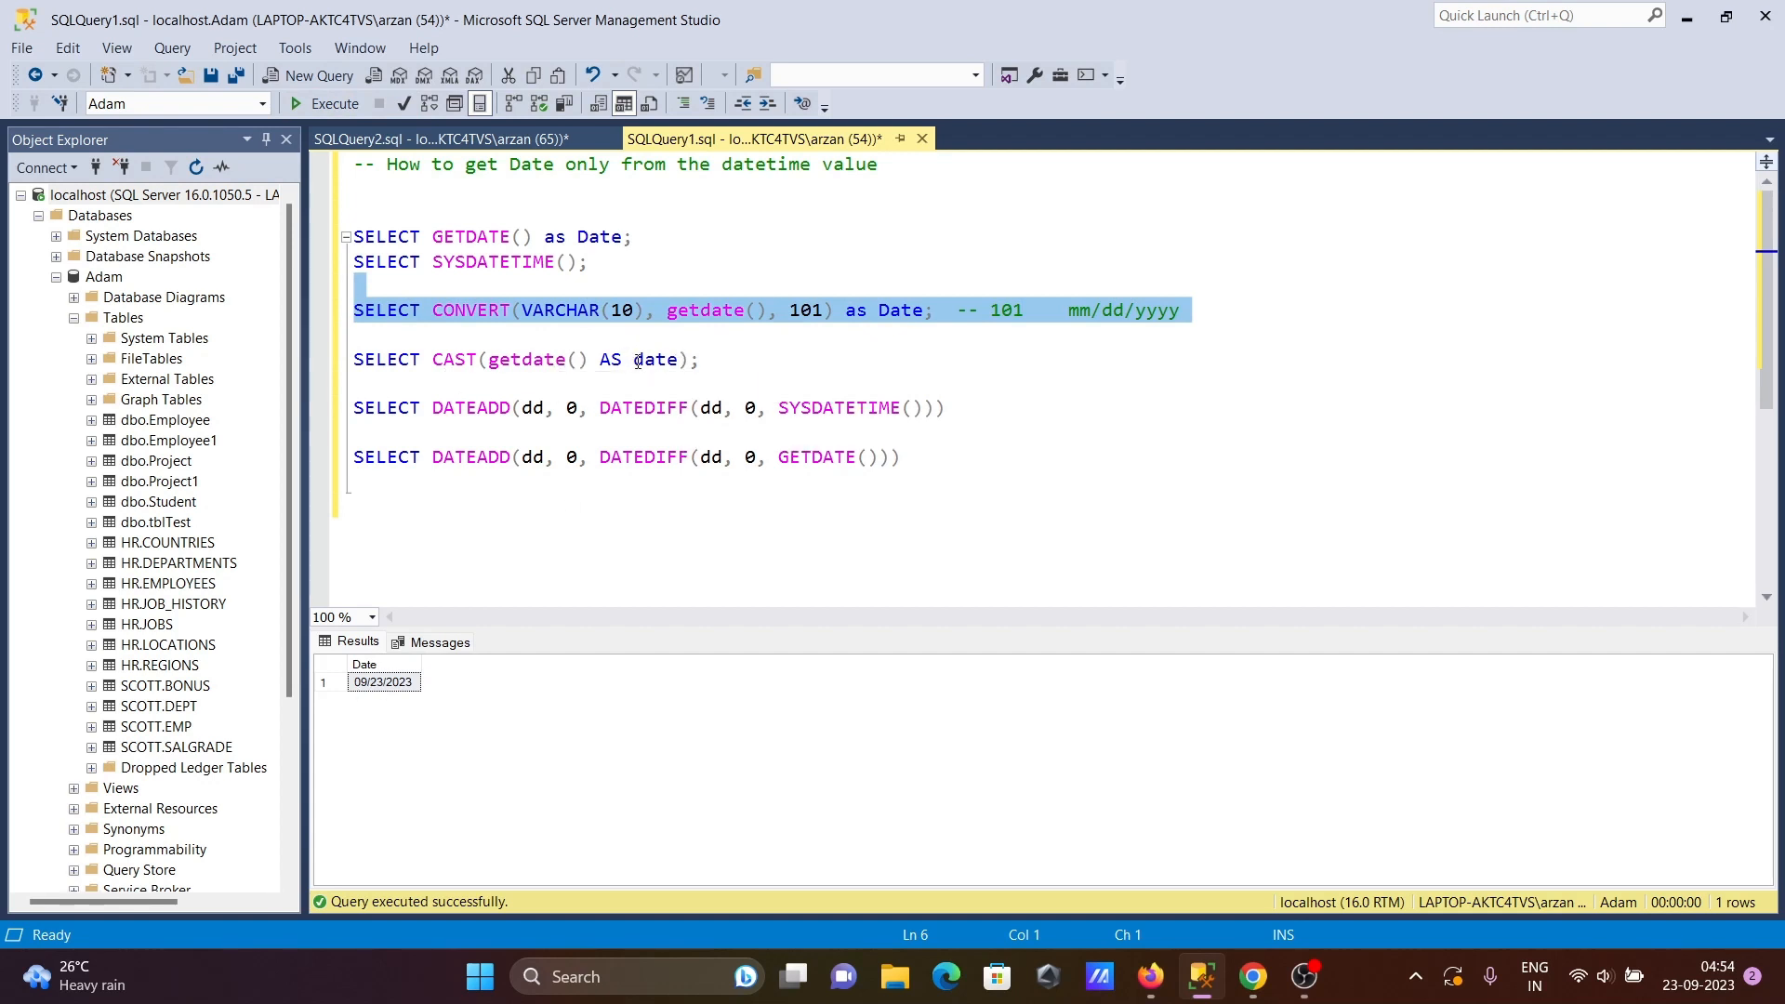
mouse_move(720, 355)
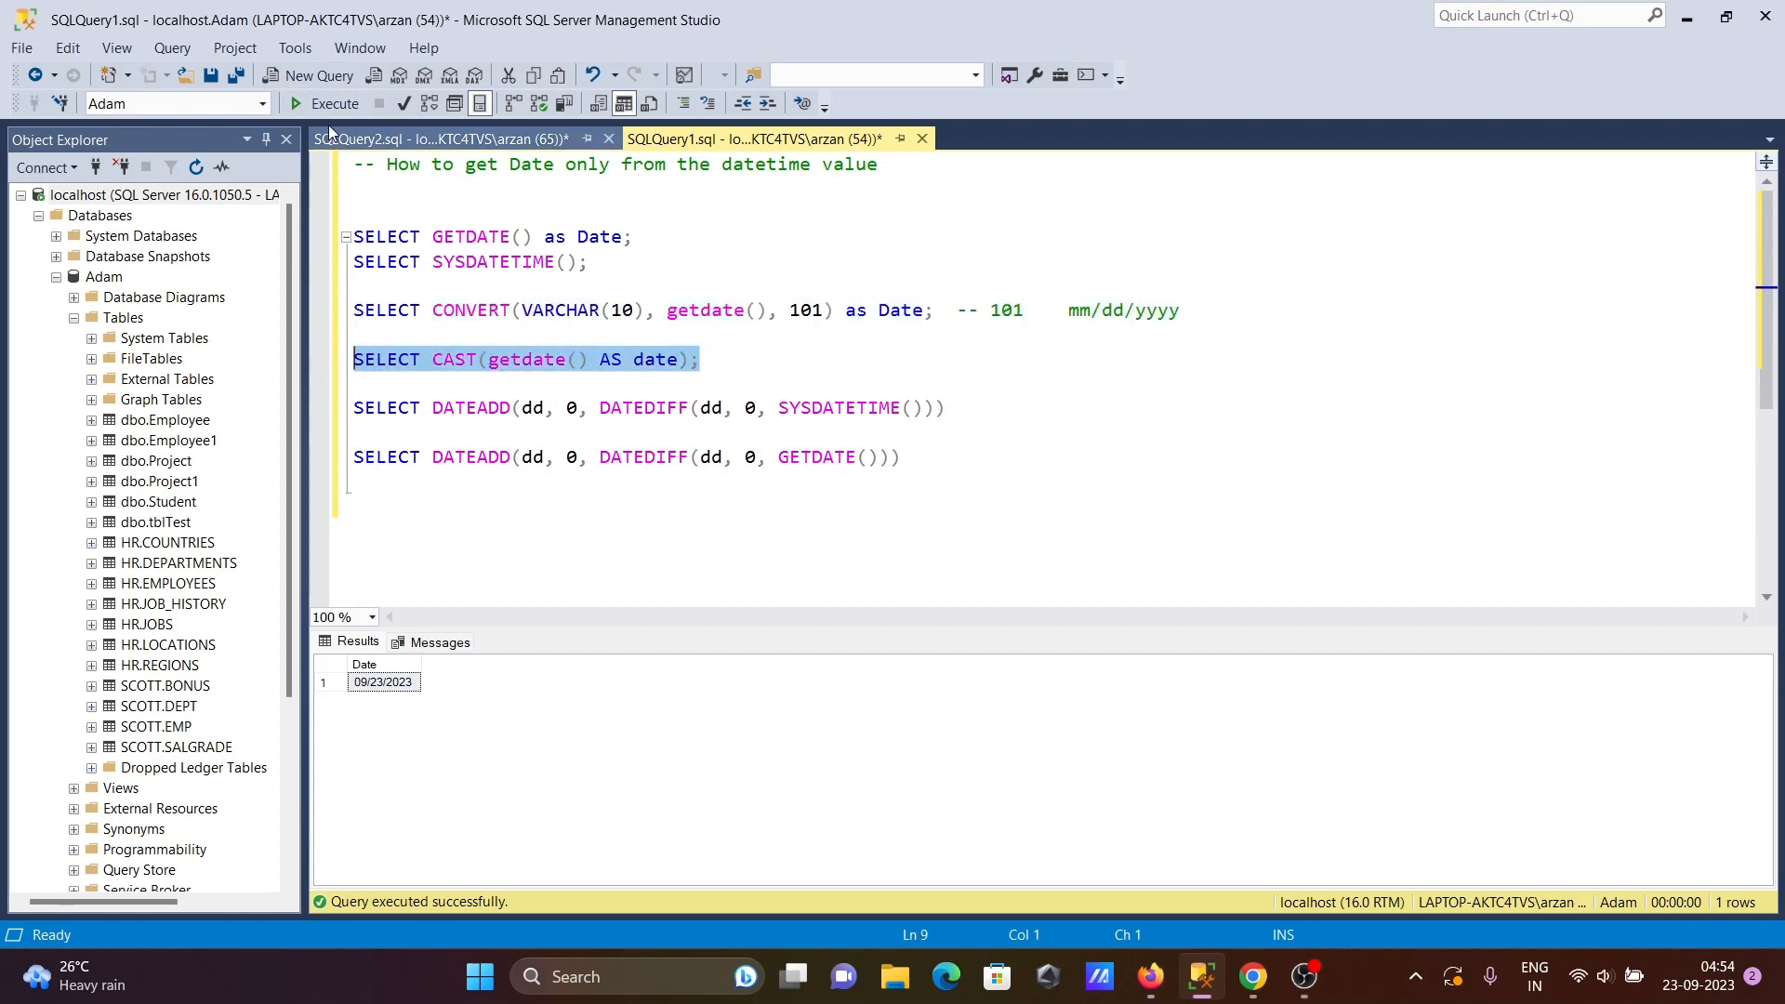
Execute SELECT CAST(getdate() AS date) to return 2023-09-23.
click(333, 102)
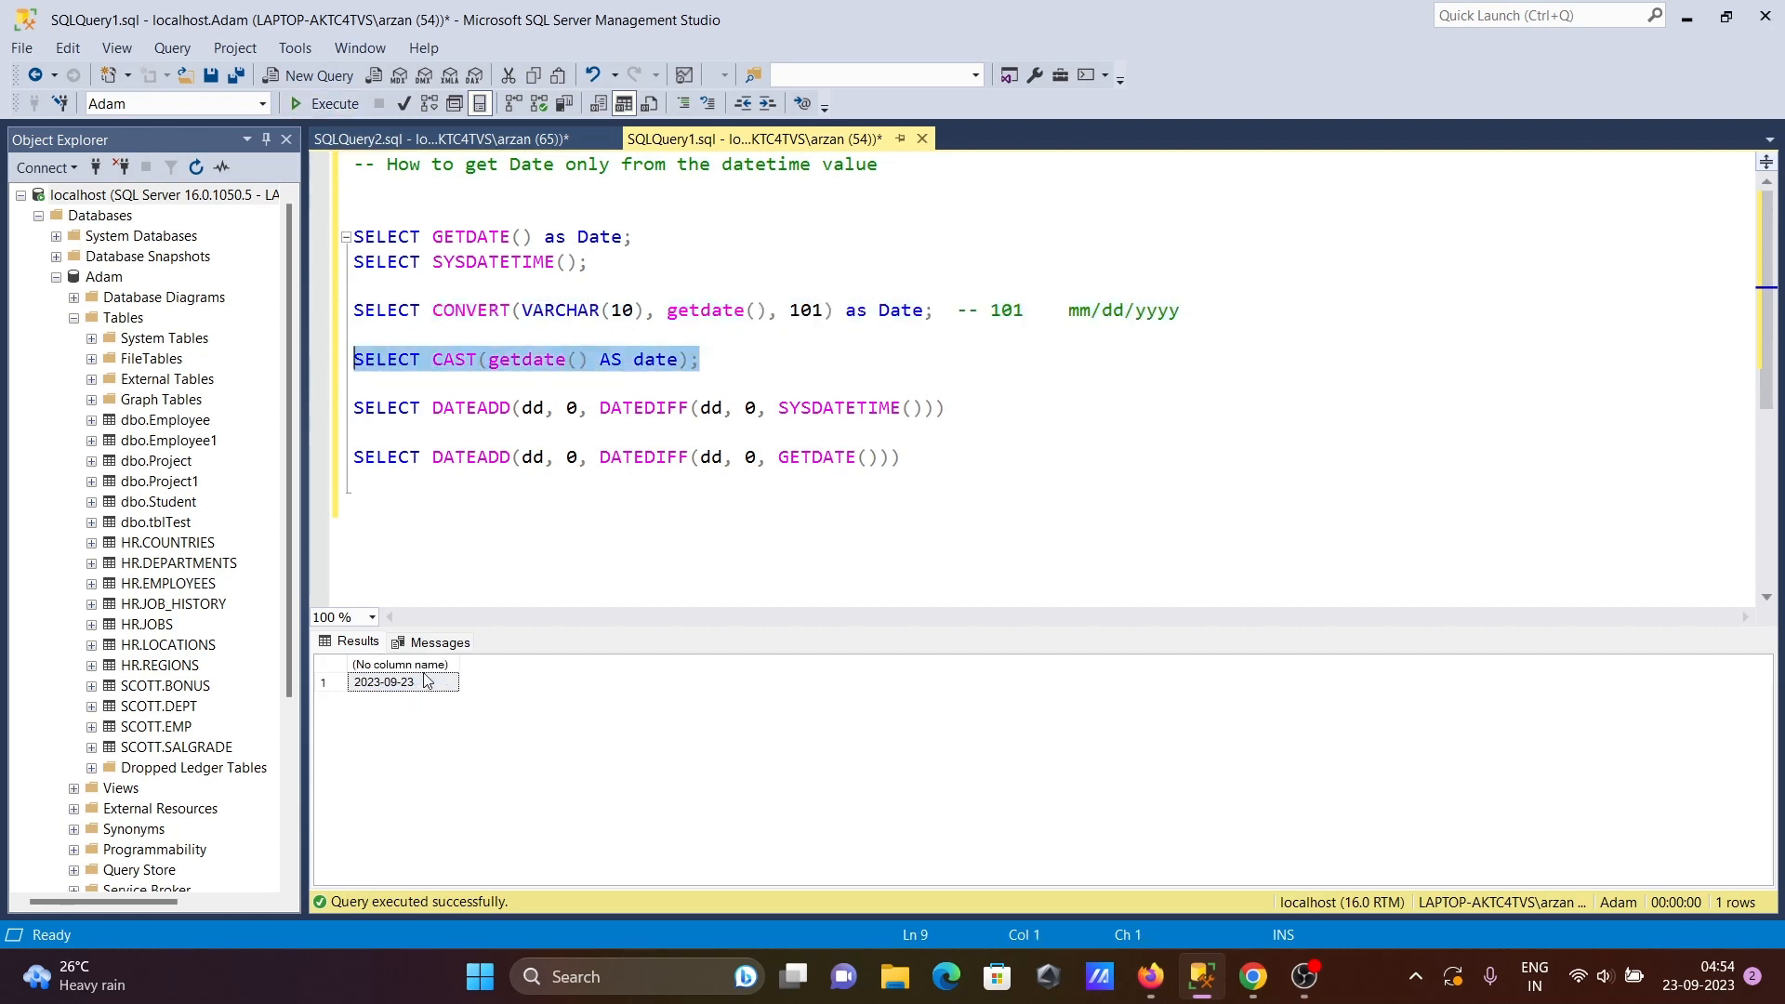
mouse_move(389, 705)
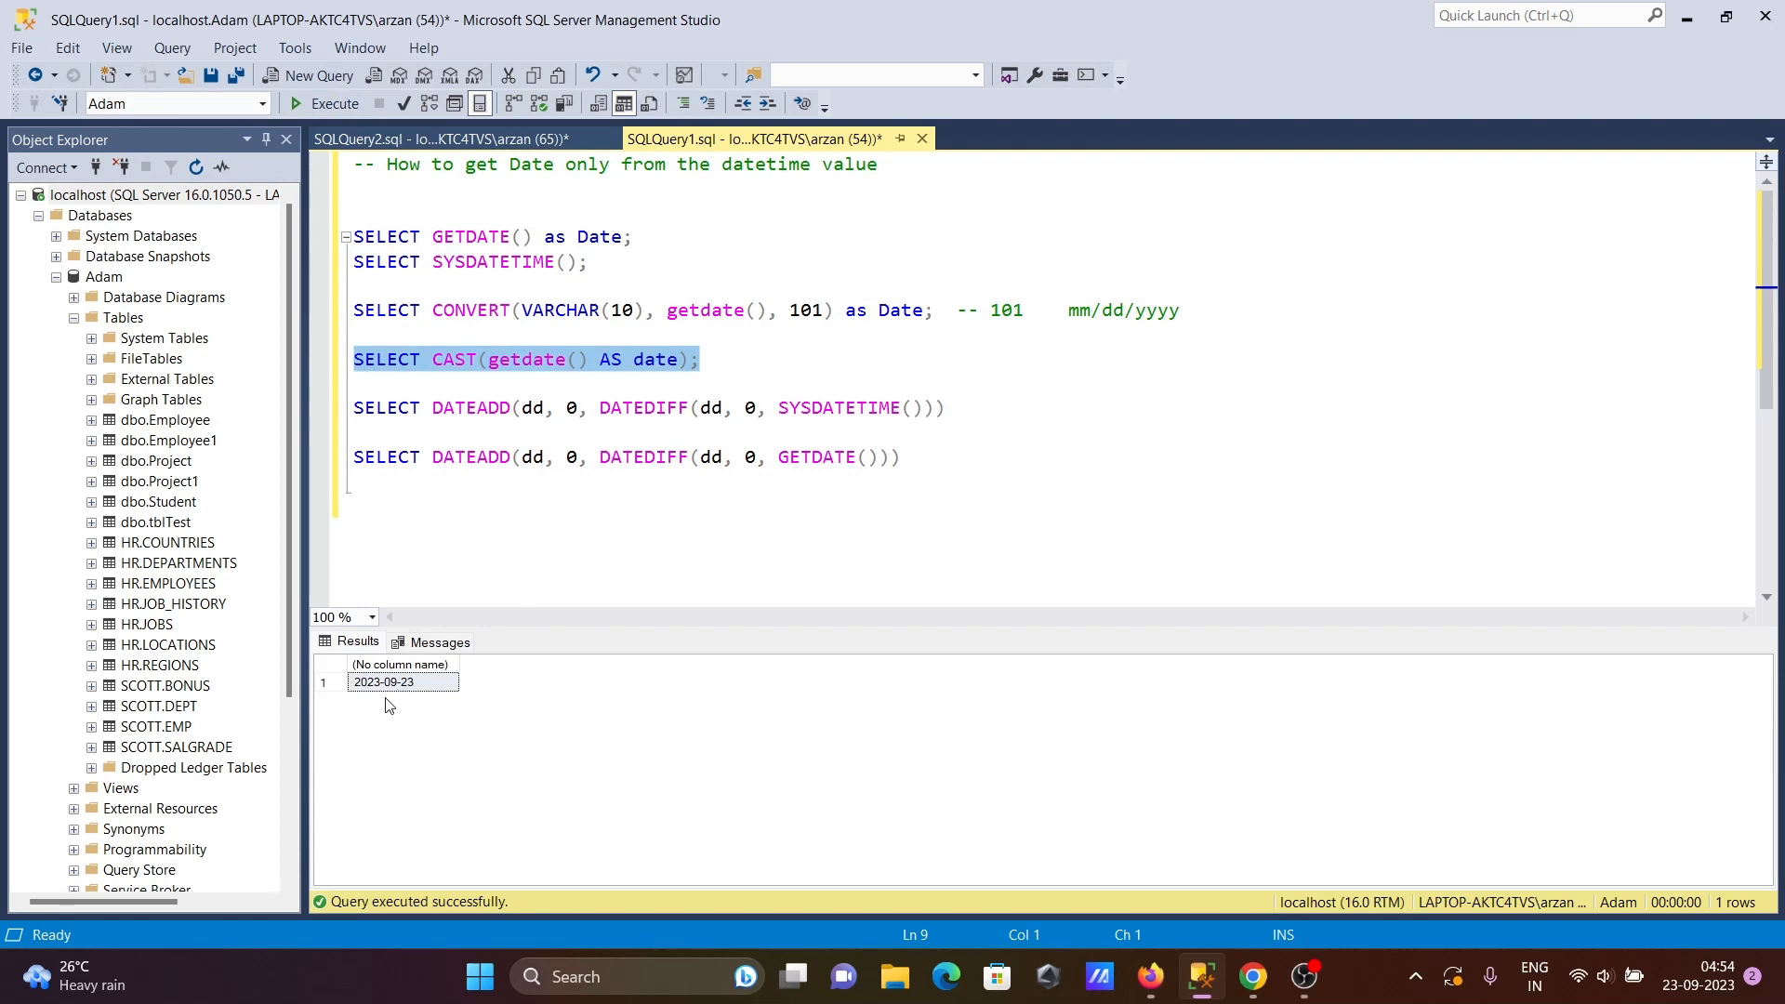
mouse_move(423, 723)
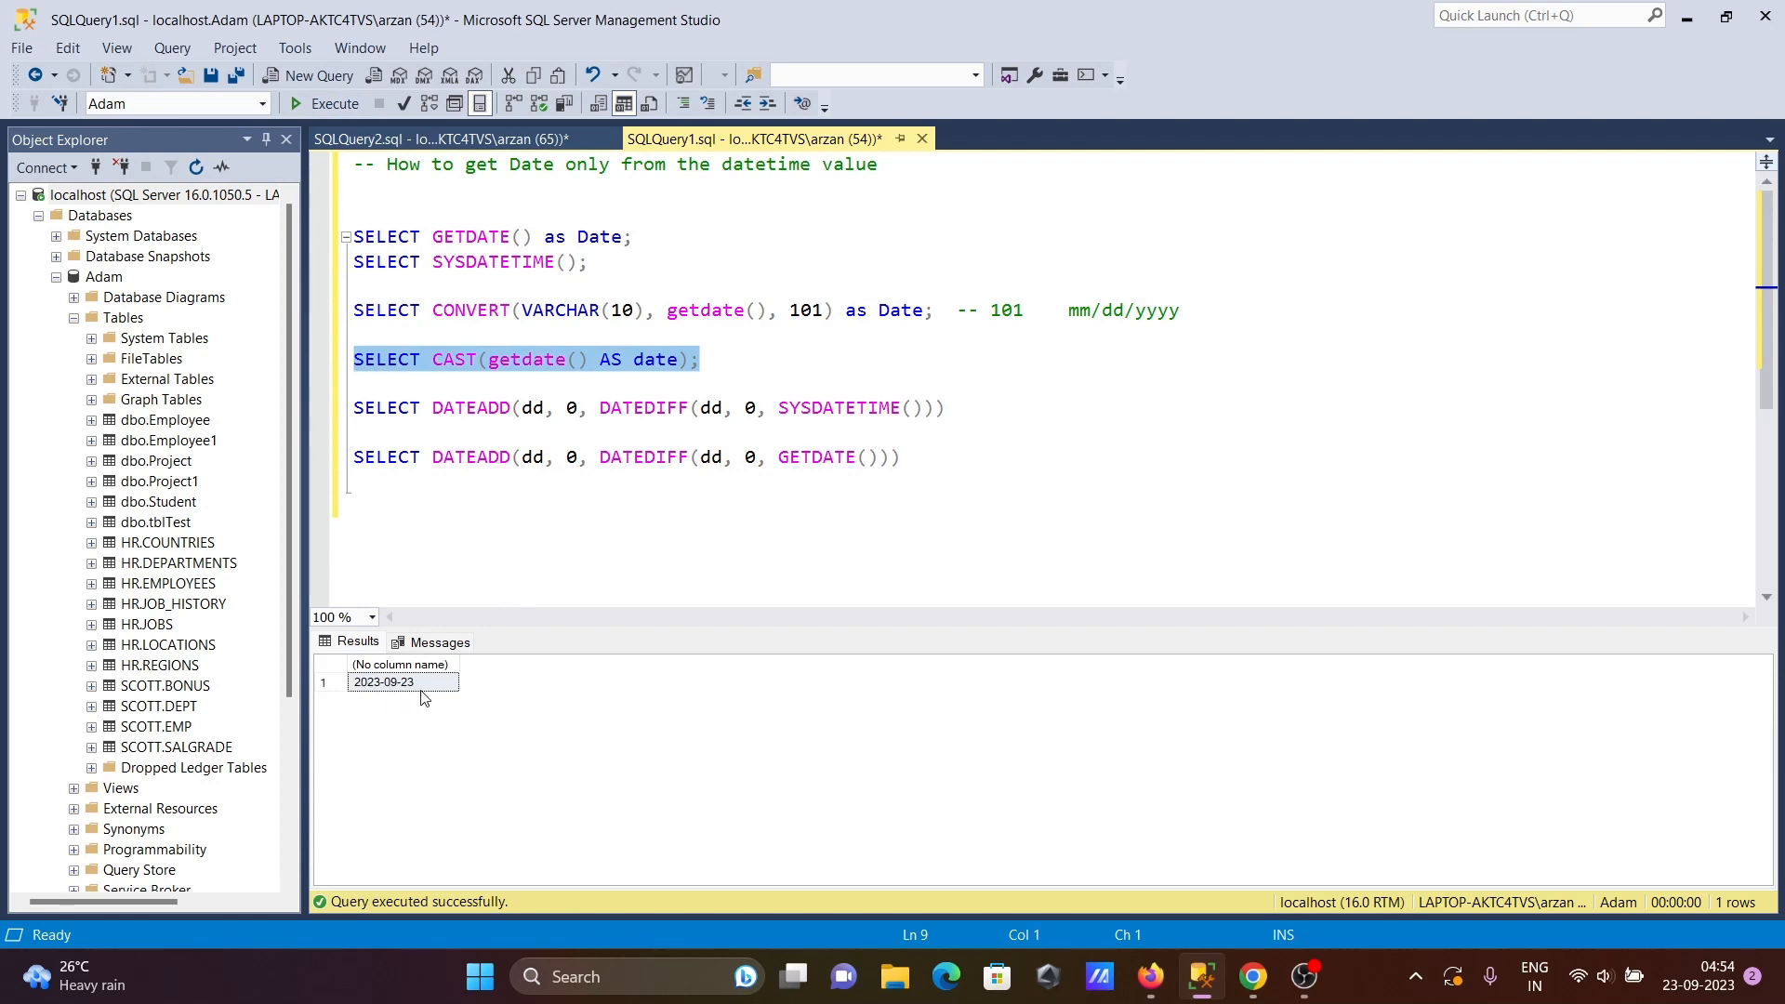
click(526, 384)
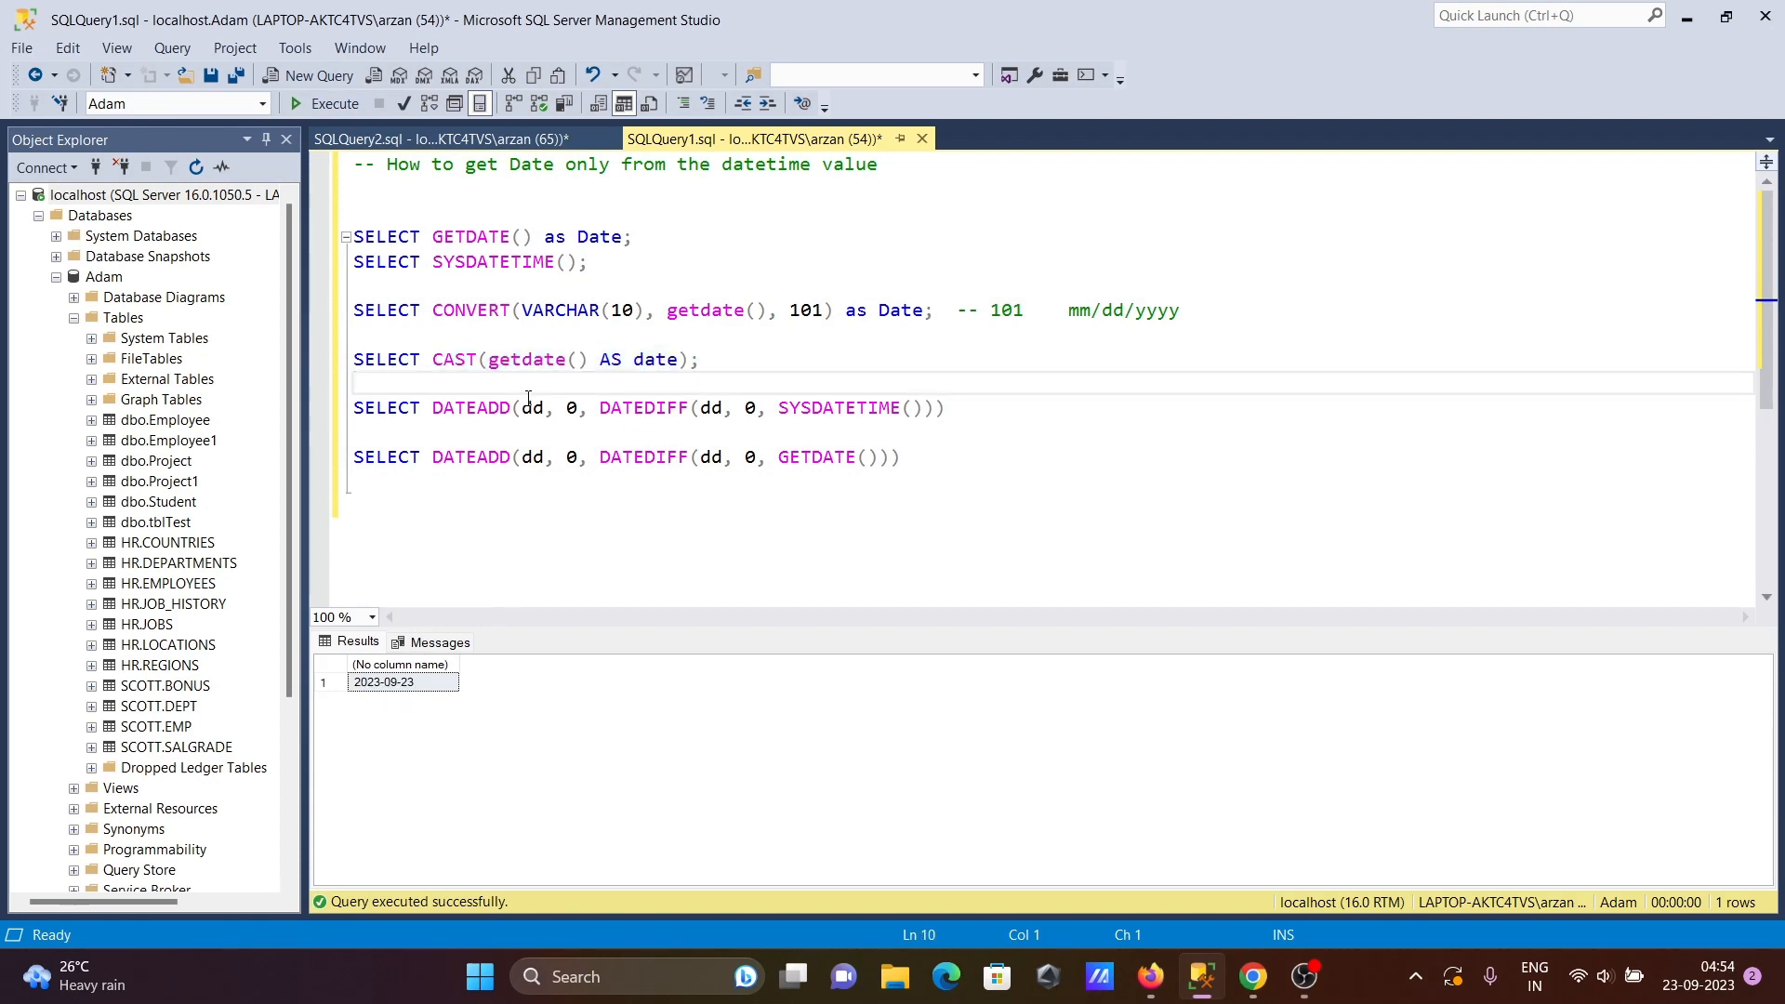
Select the DATEADD(dd, 0, DATEDIFF(dd, 0, SYSDATETIME())) query line.
drag(354, 408, 943, 407)
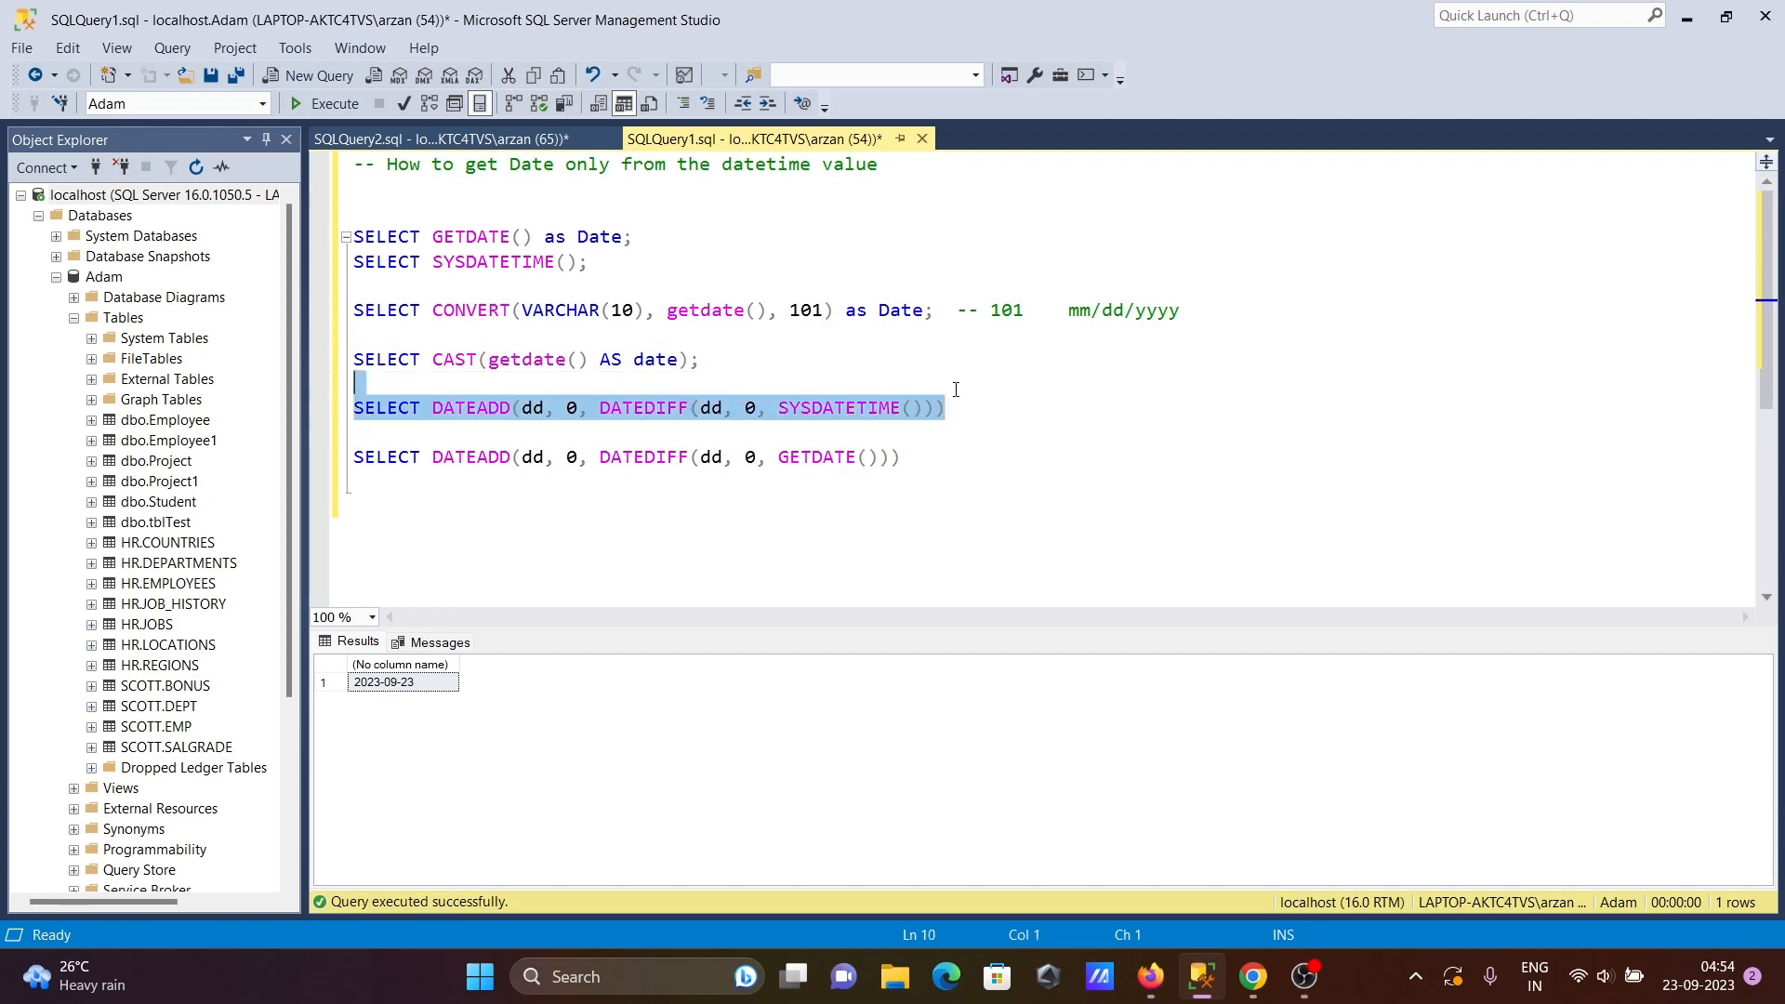
mouse_move(514, 425)
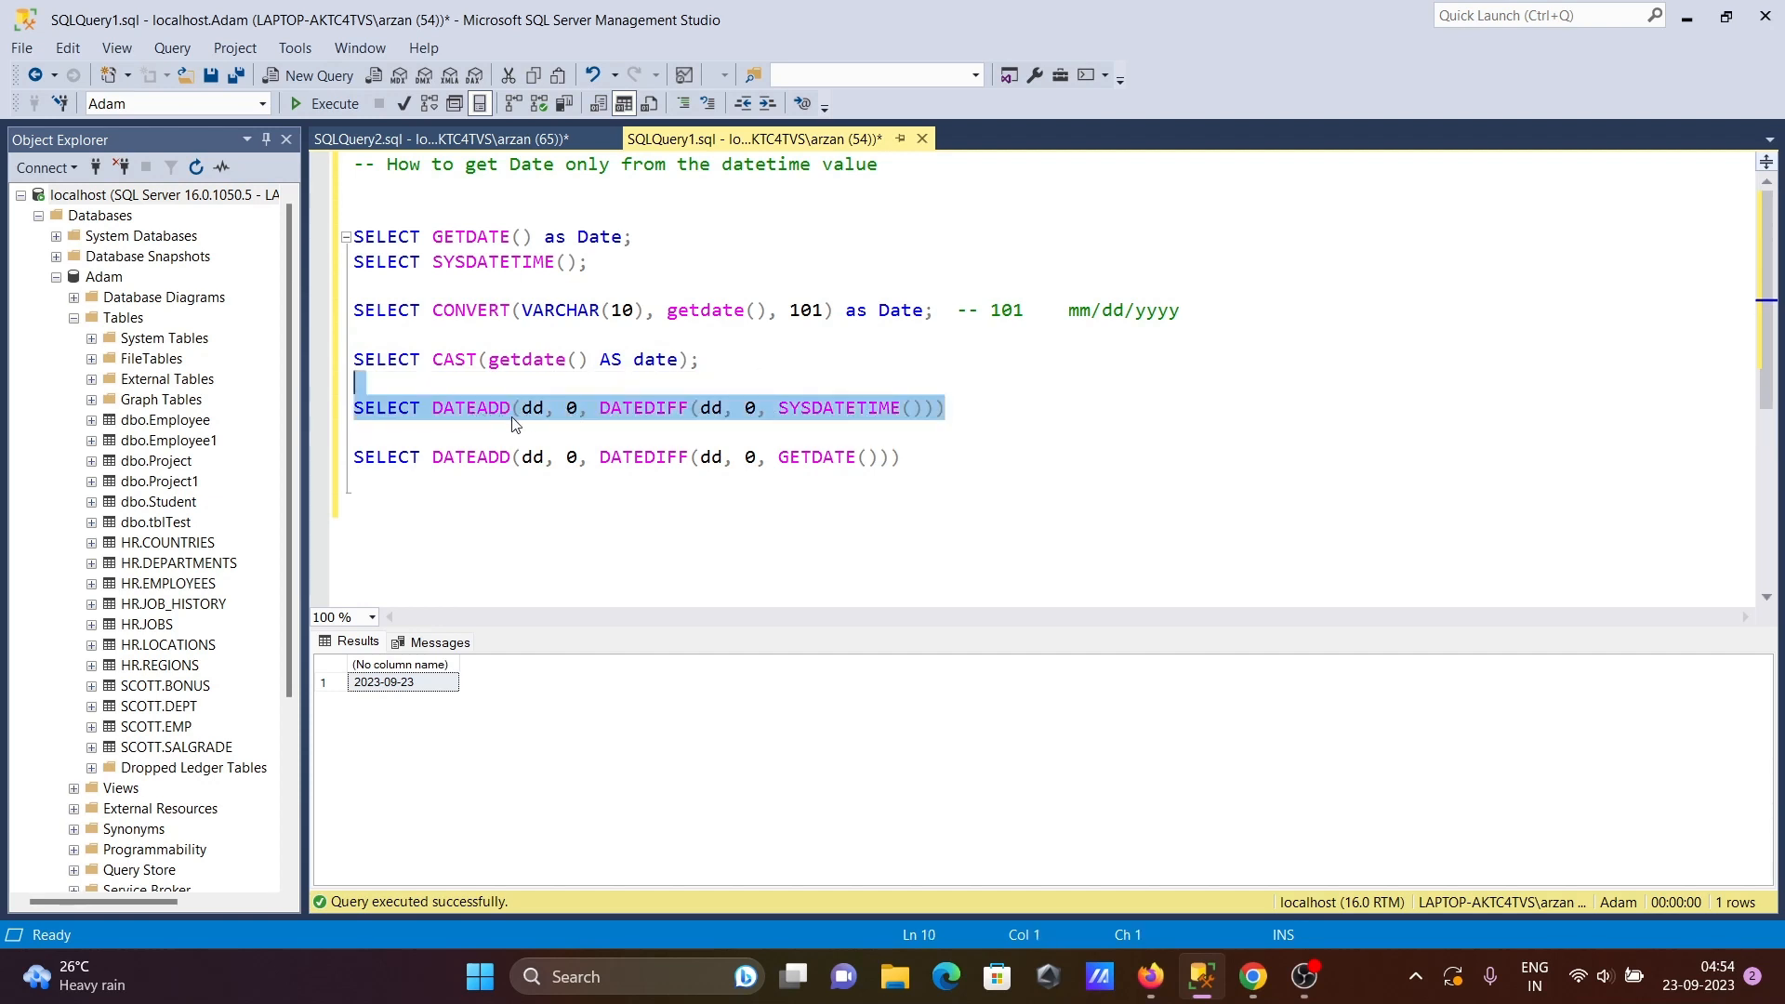
mouse_move(658, 424)
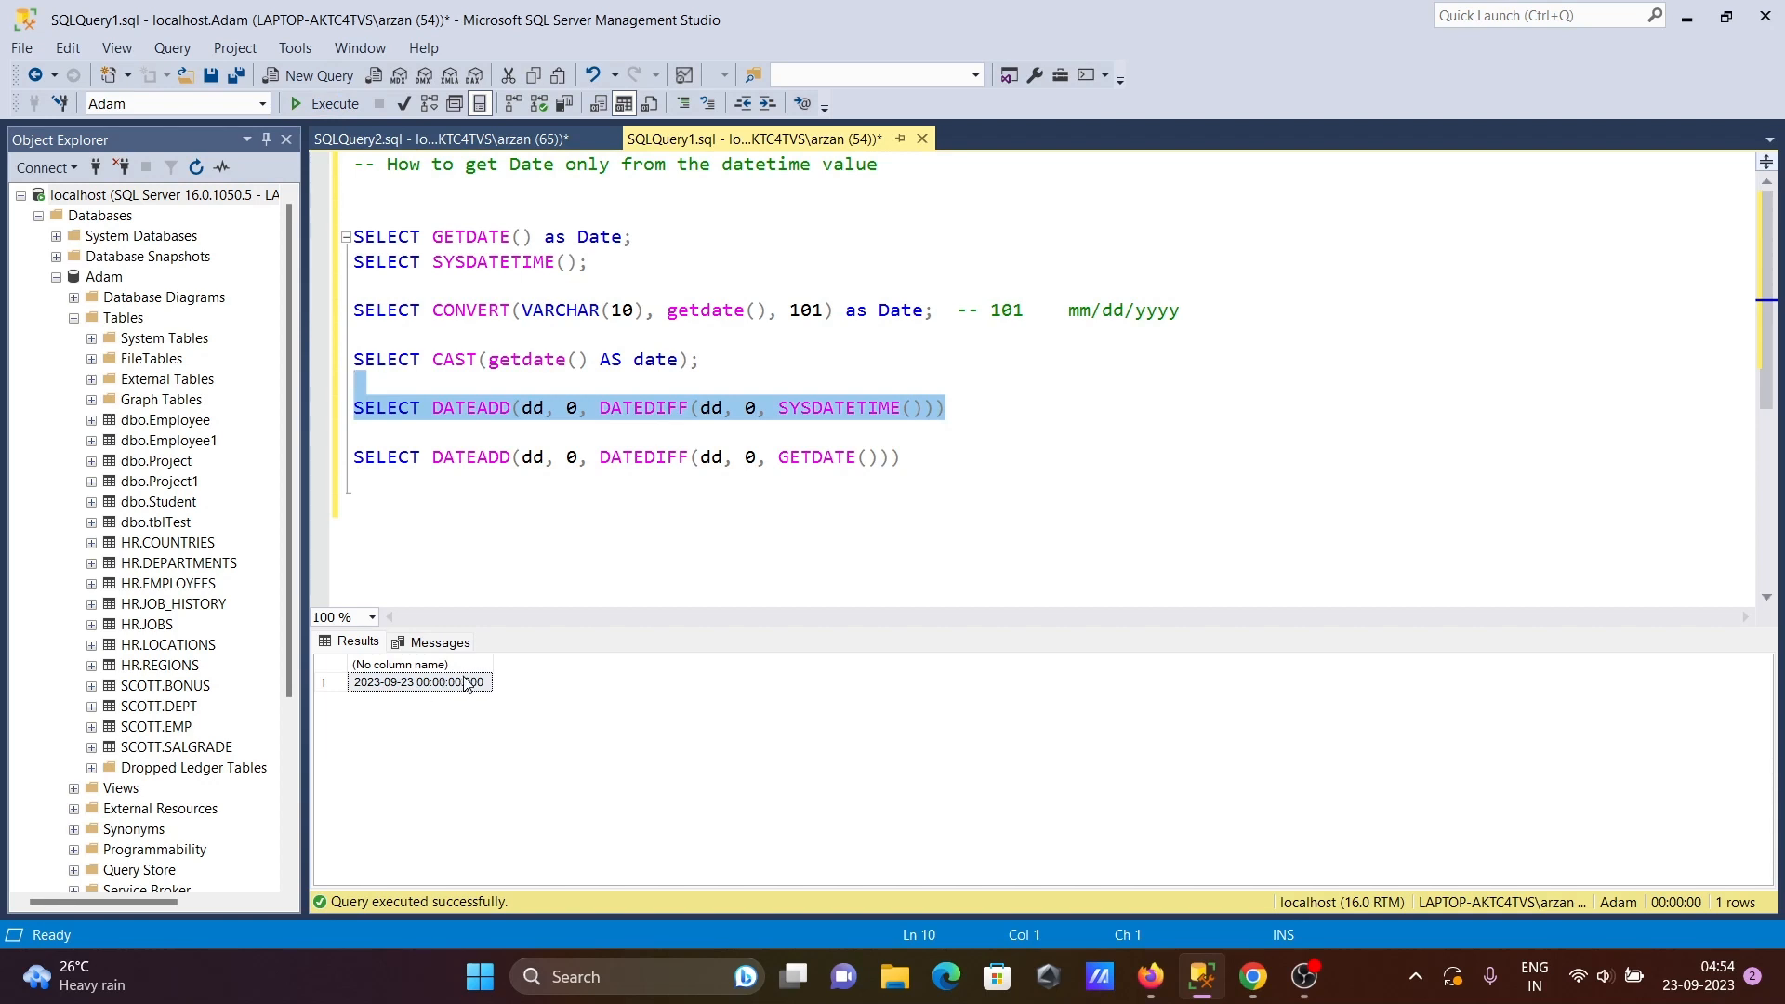
mouse_move(375, 694)
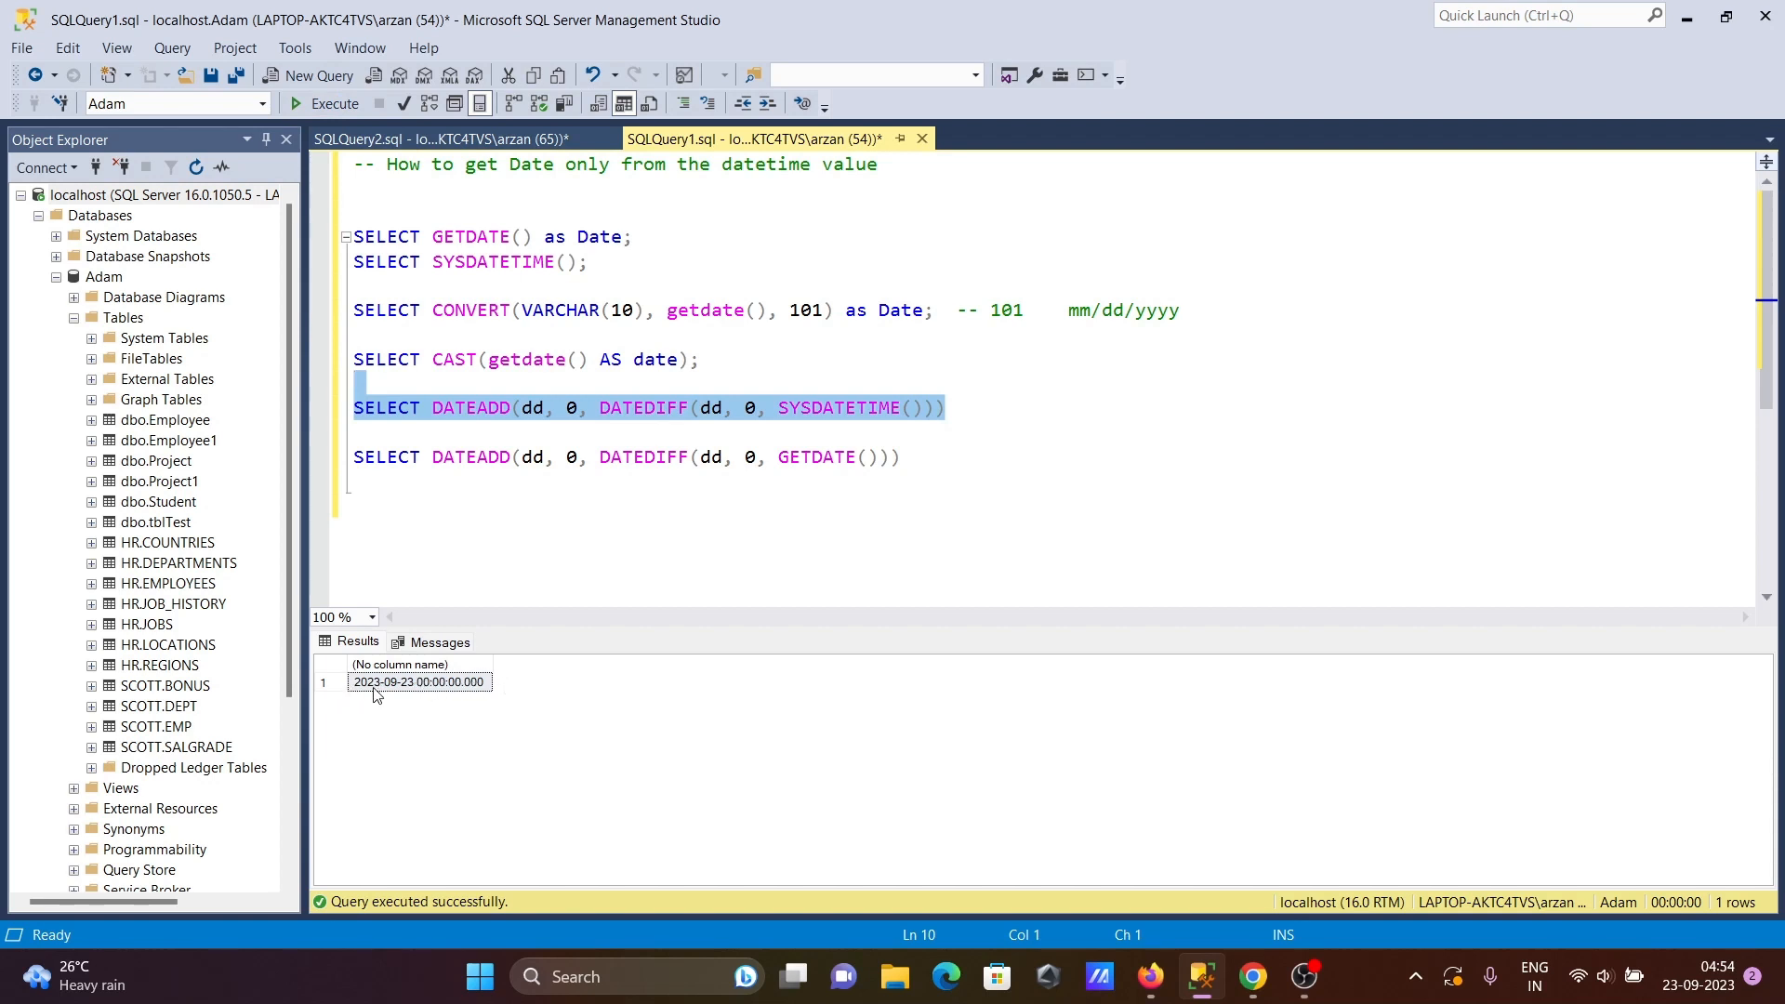
mouse_move(413, 695)
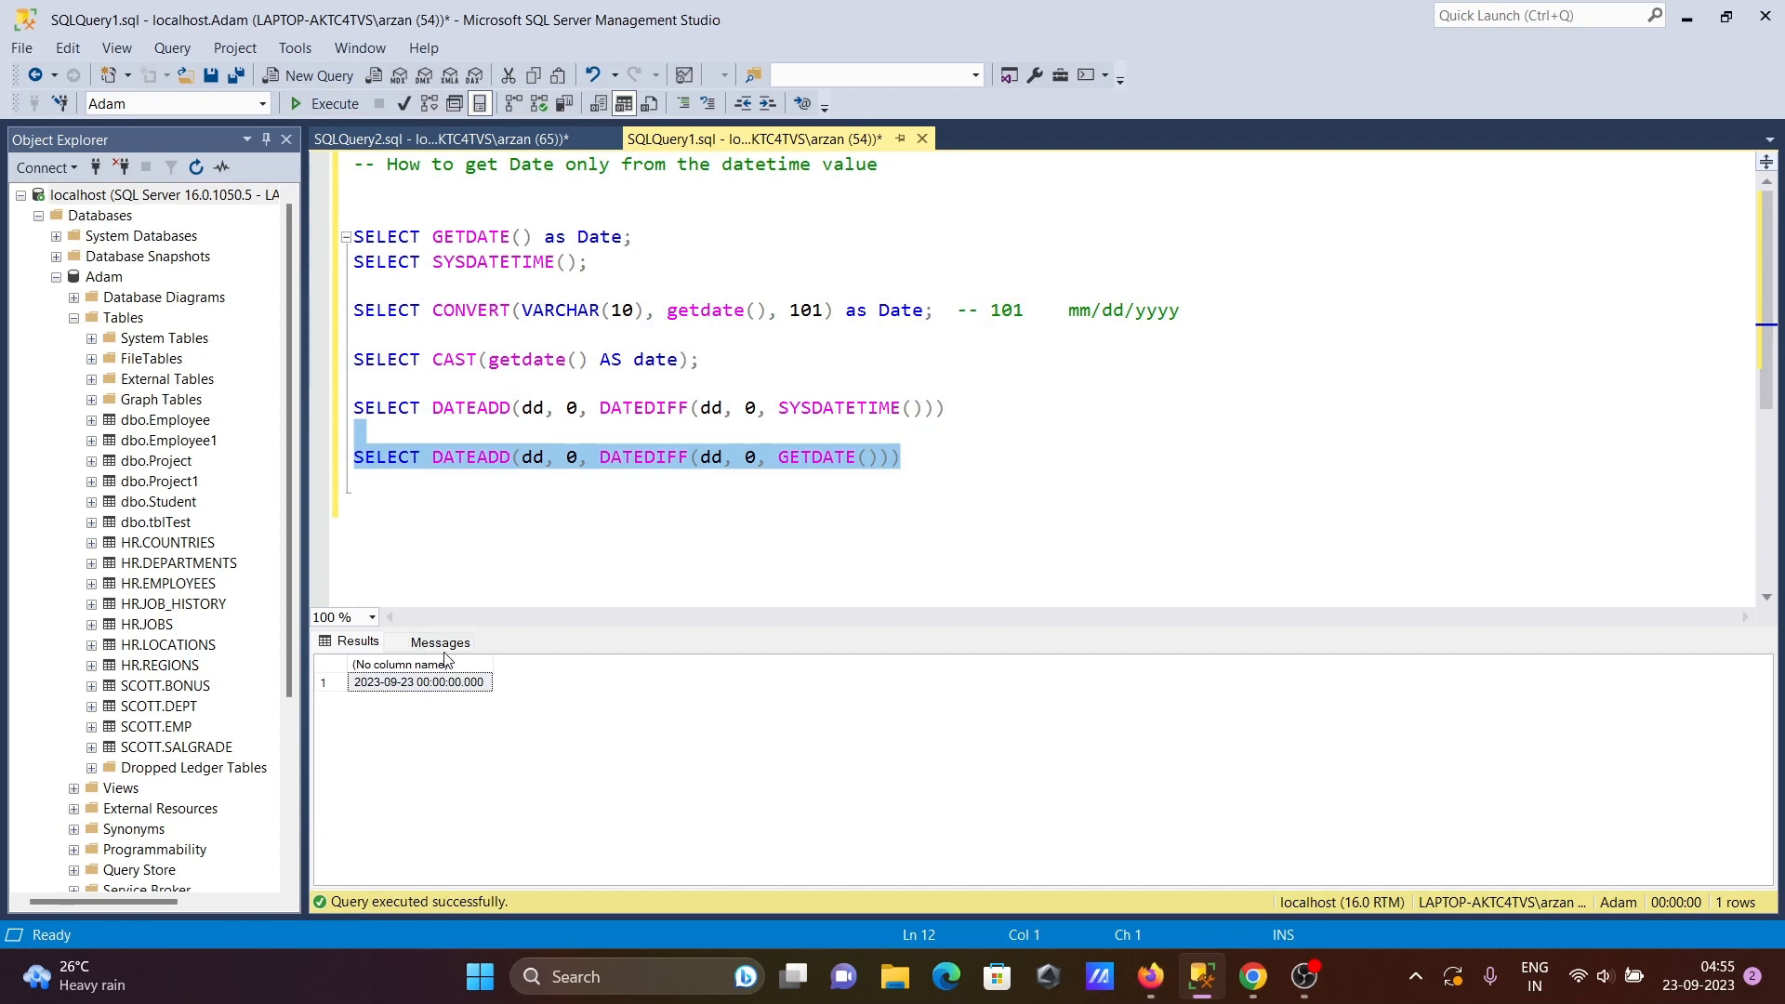
mouse_move(412, 693)
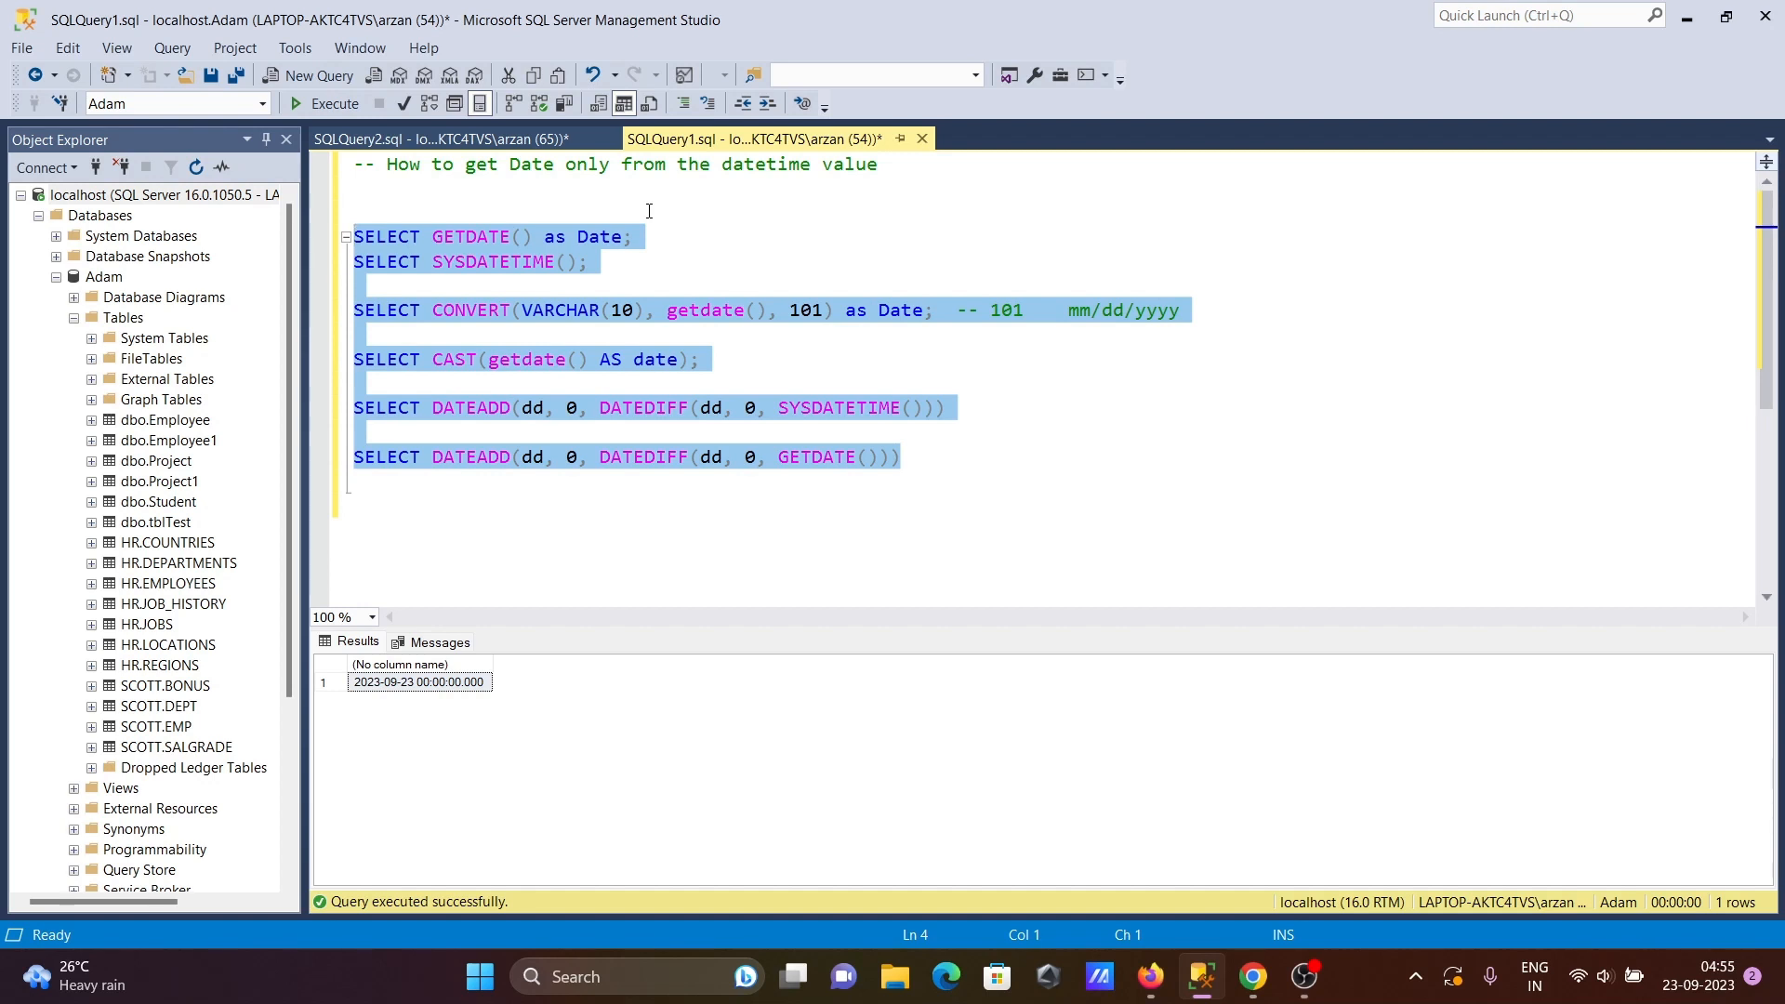
click(632, 237)
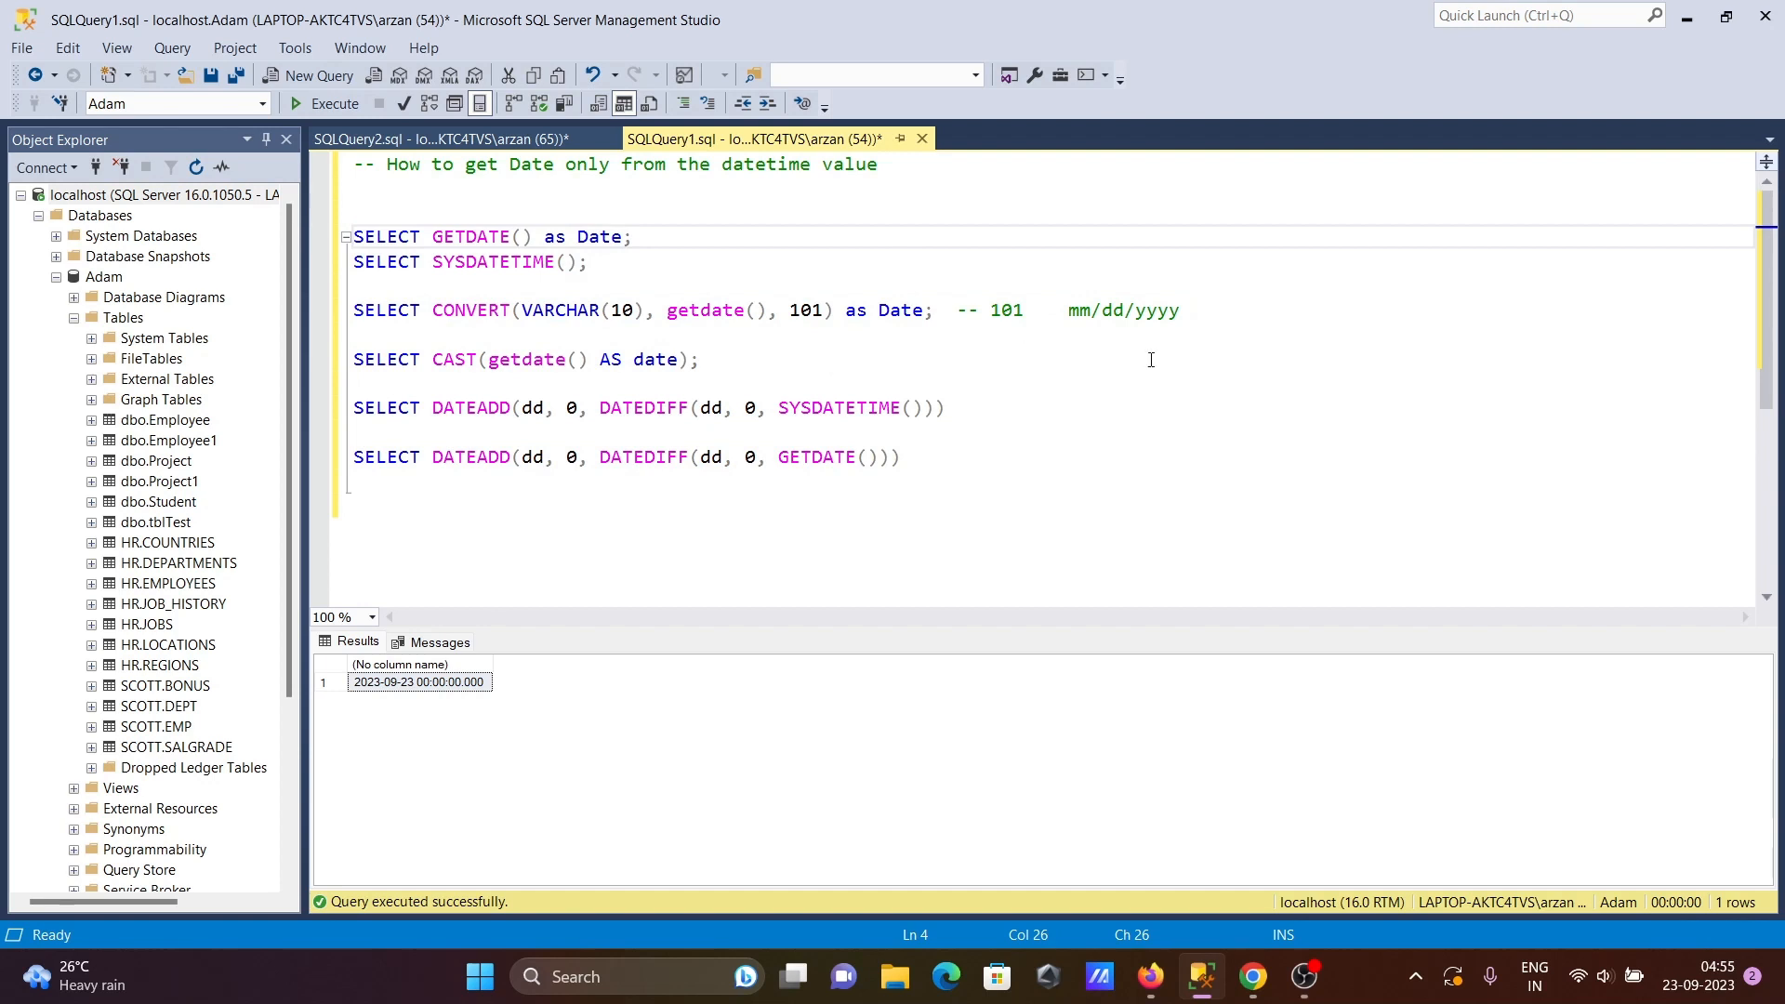
mouse_move(1246, 507)
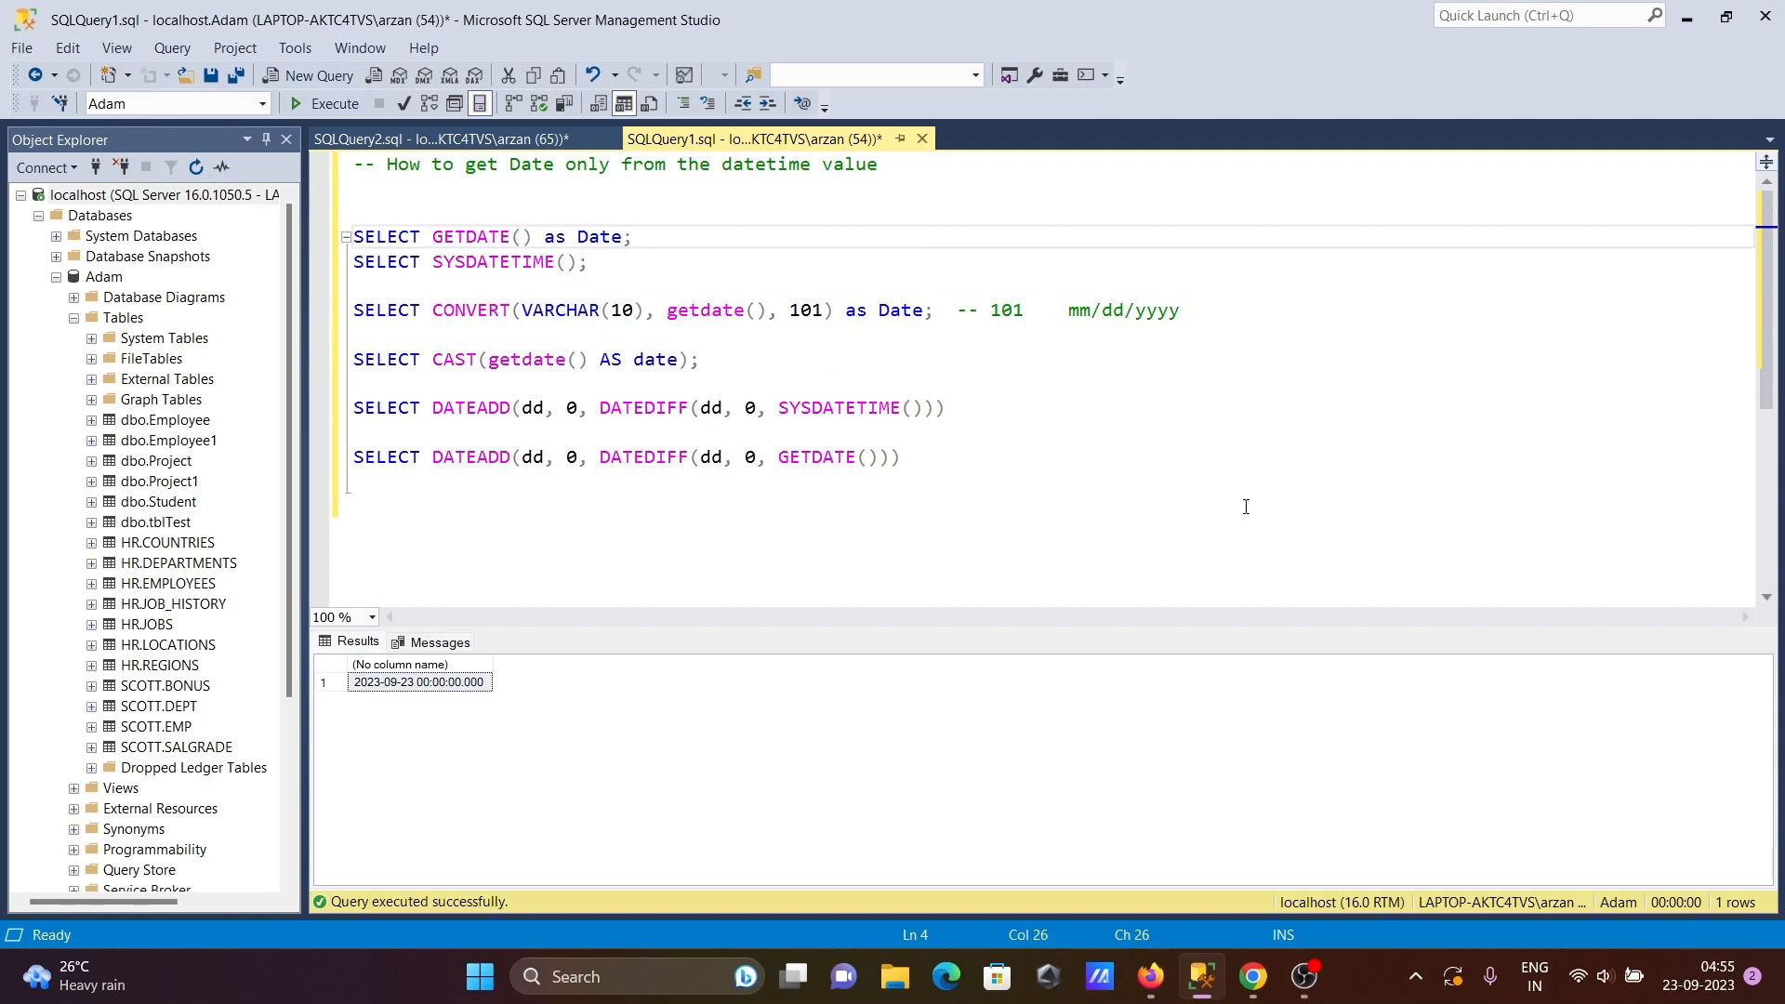